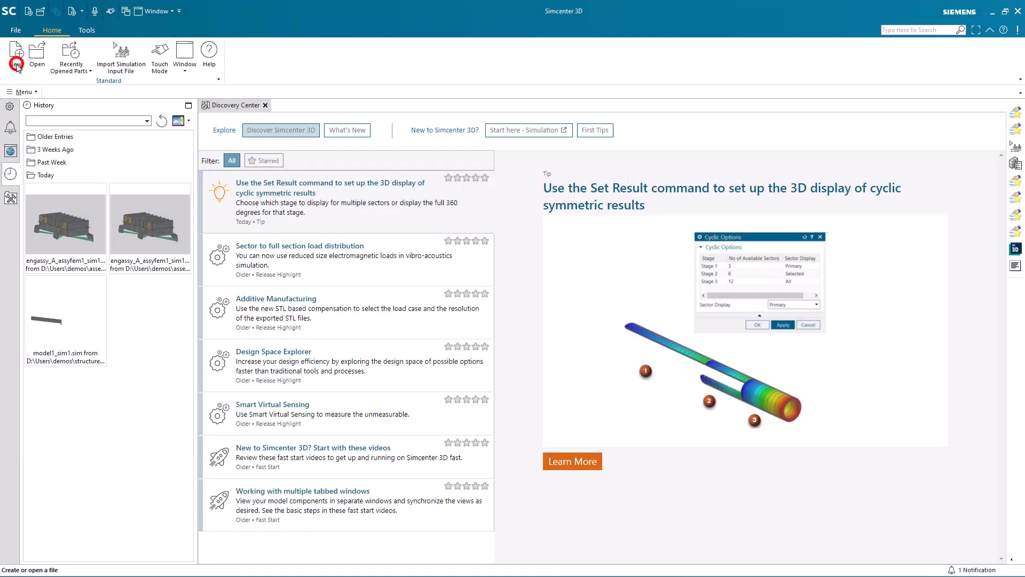
# Step: Create a new Model-template part named bricktetglue.prt
pyautogui.click(14, 55)
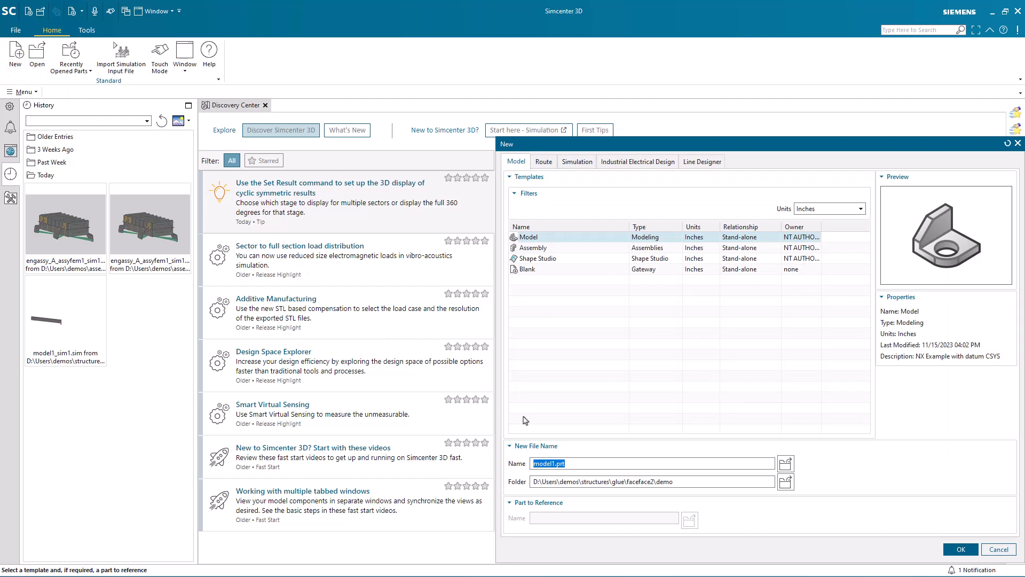
pyautogui.write('bricktetglue')
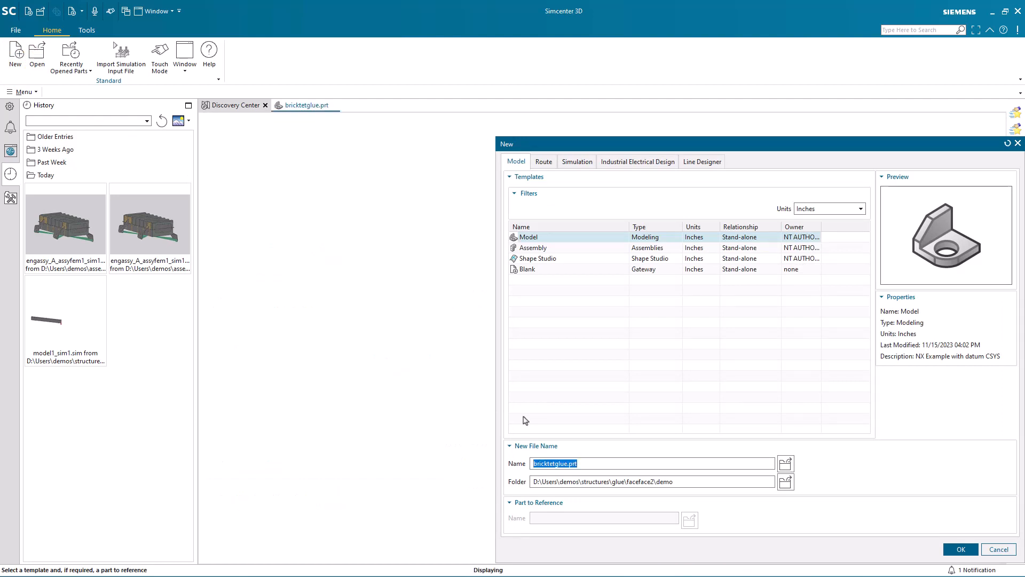
# Step: Create a 10-inch-high block at the origin and stack an identical second block on top
pyautogui.click(959, 549)
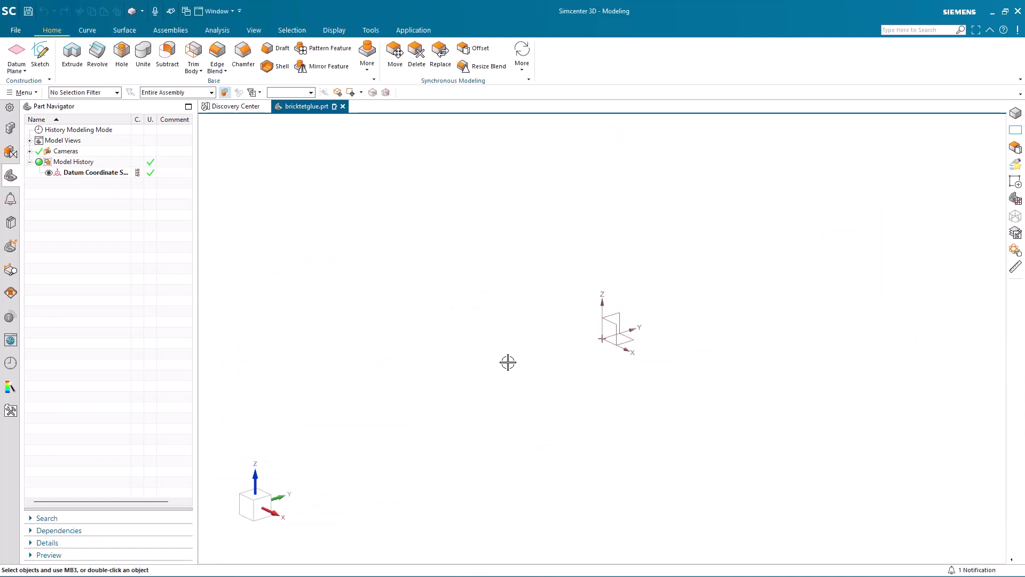
pyautogui.click(367, 56)
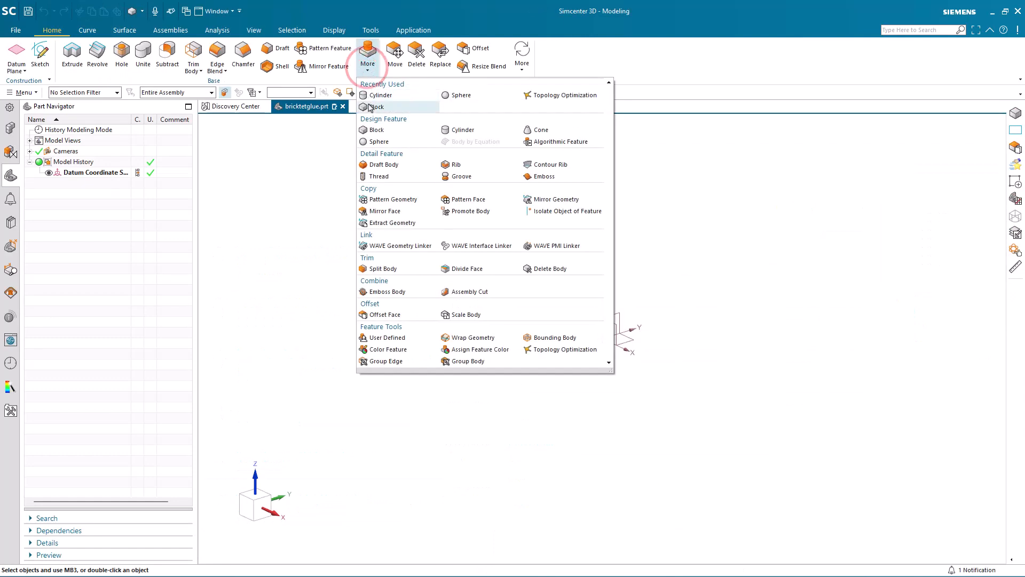
pyautogui.click(375, 107)
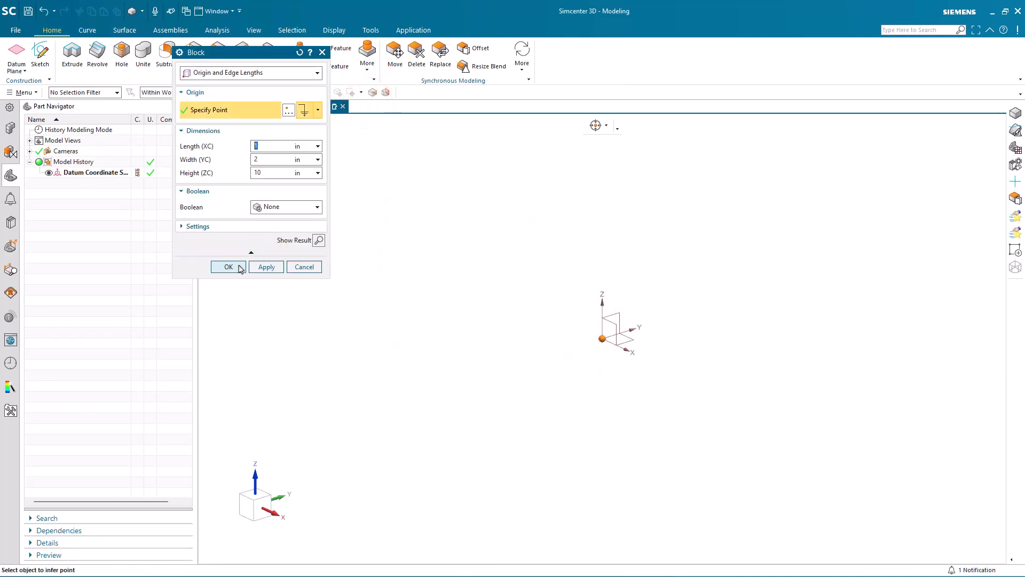
pyautogui.click(228, 267)
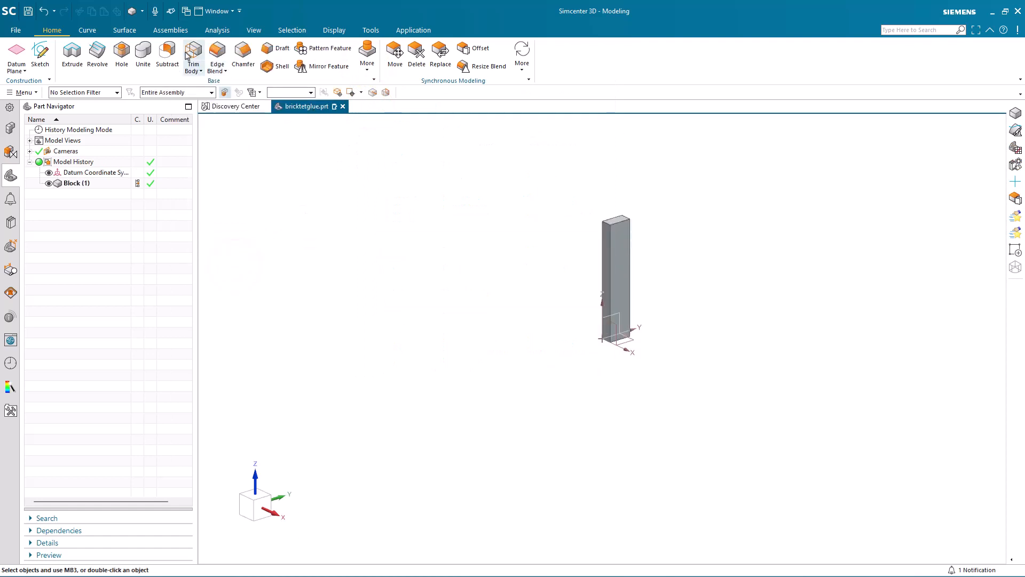
pyautogui.doubleClick(76, 183)
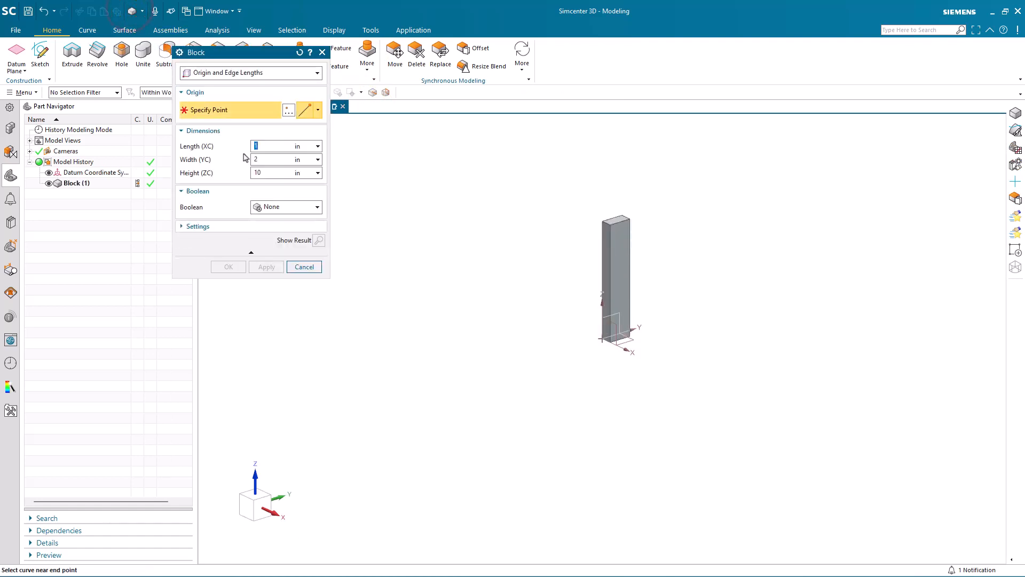
pyautogui.click(601, 221)
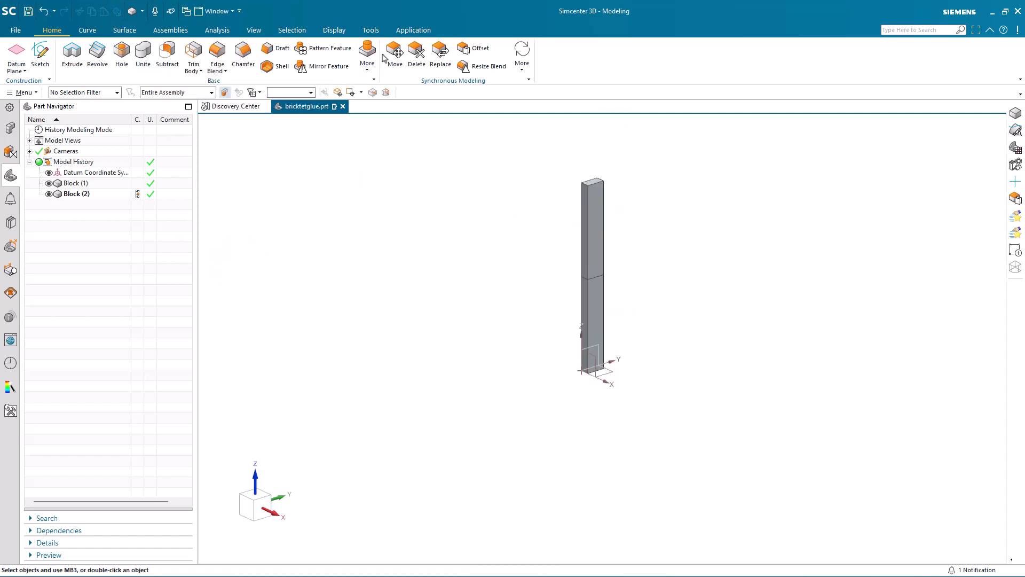
# Step: In Pre/Post, create Simcenter Nastran Structural bricktetglue_fem1.fem and bricktetglue_sim1.sim files
pyautogui.click(413, 30)
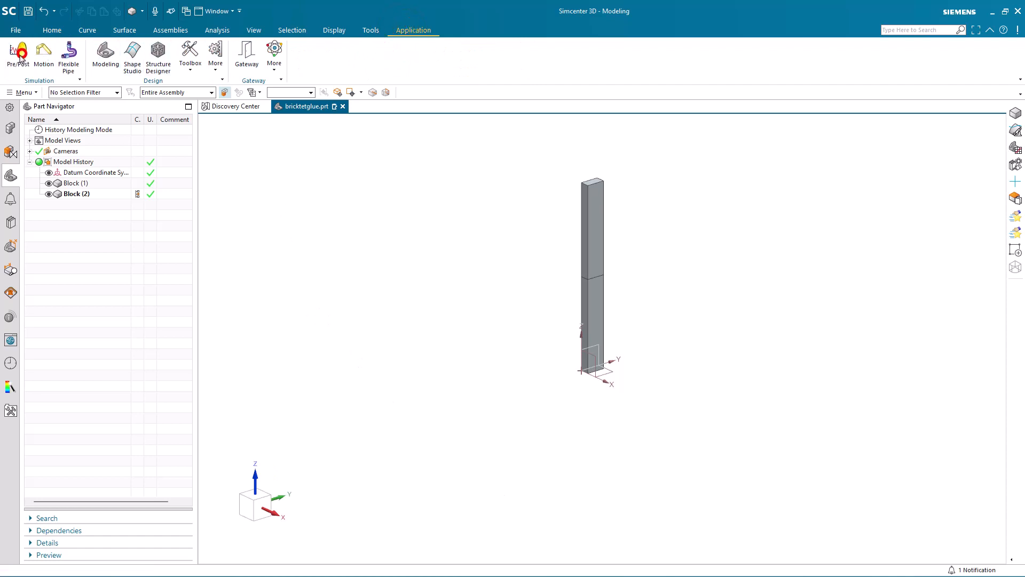
pyautogui.click(18, 56)
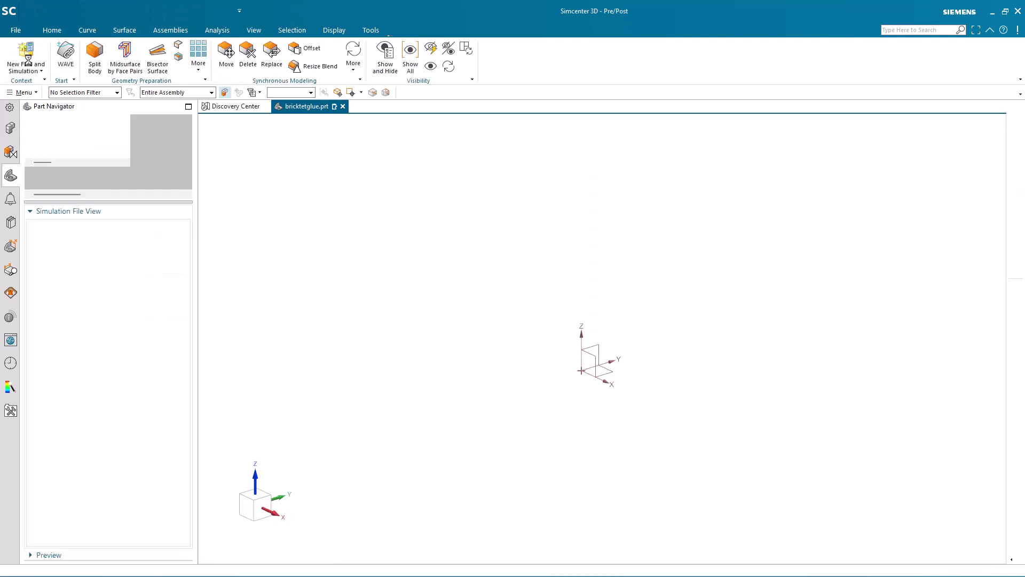
pyautogui.click(26, 55)
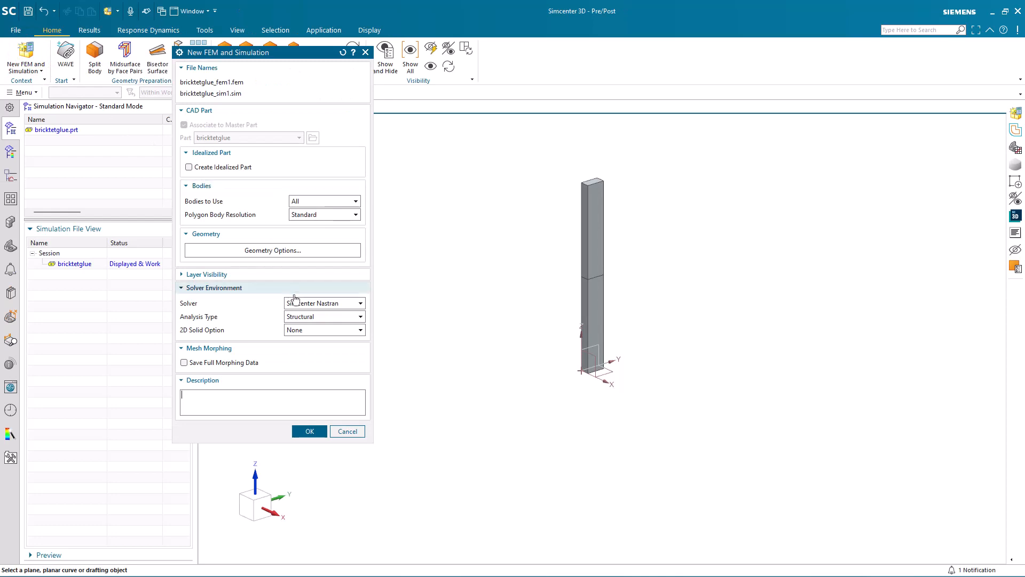
pyautogui.click(308, 431)
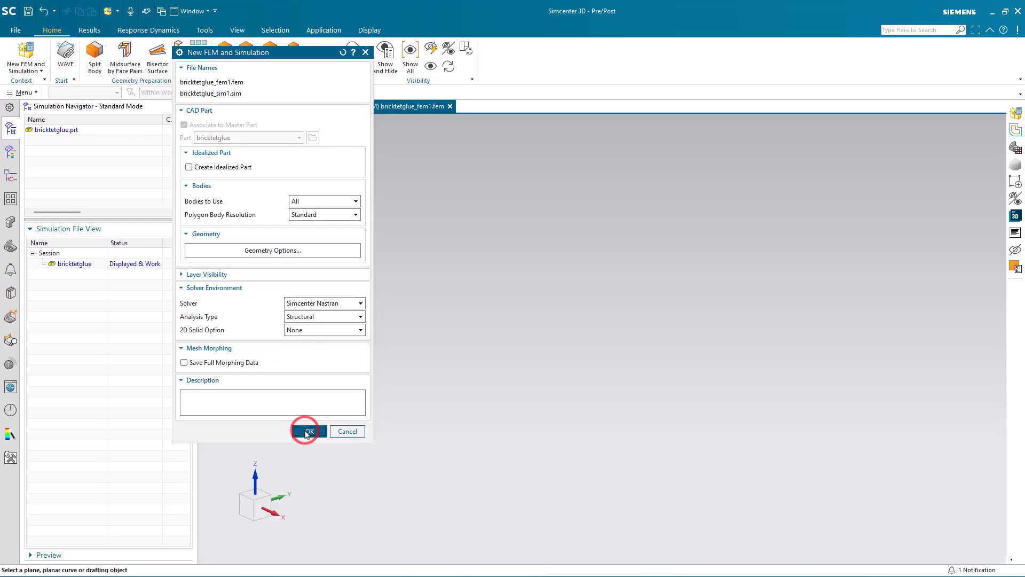
pyautogui.click(308, 431)
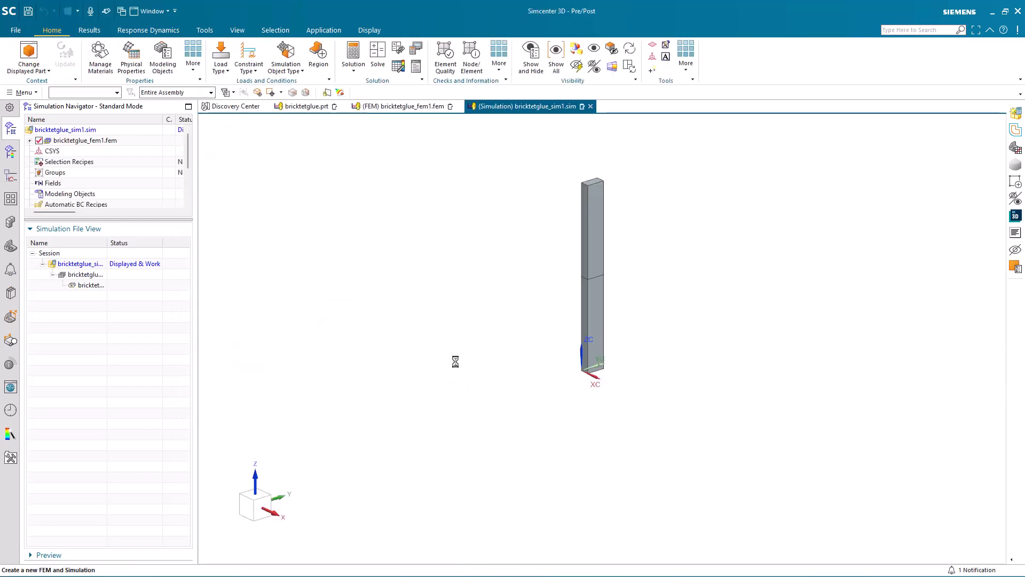
# Step: Add a SOL 101 Linear Statics Solution 1 and review its solver parameters without changes
pyautogui.click(352, 57)
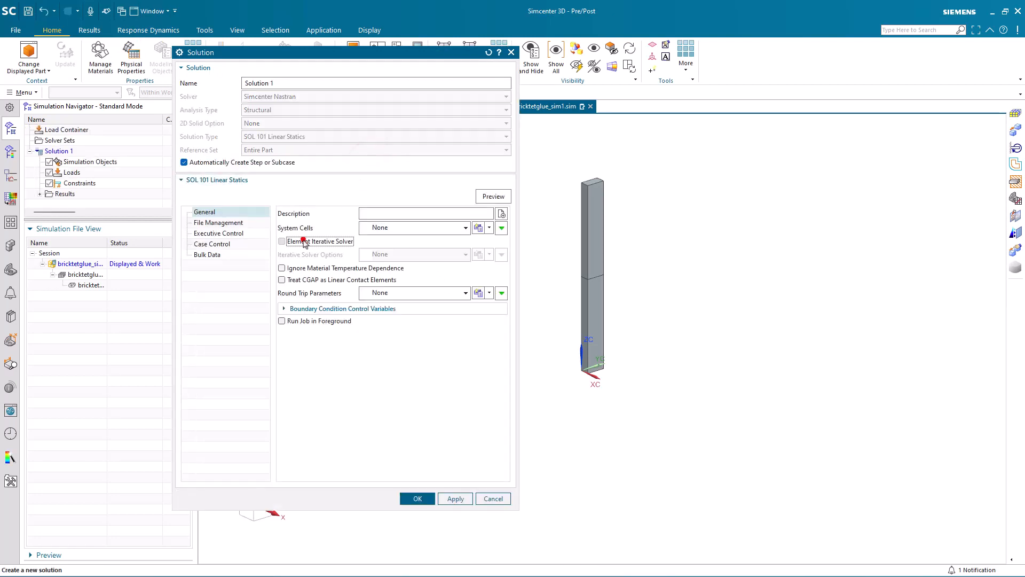
pyautogui.click(416, 498)
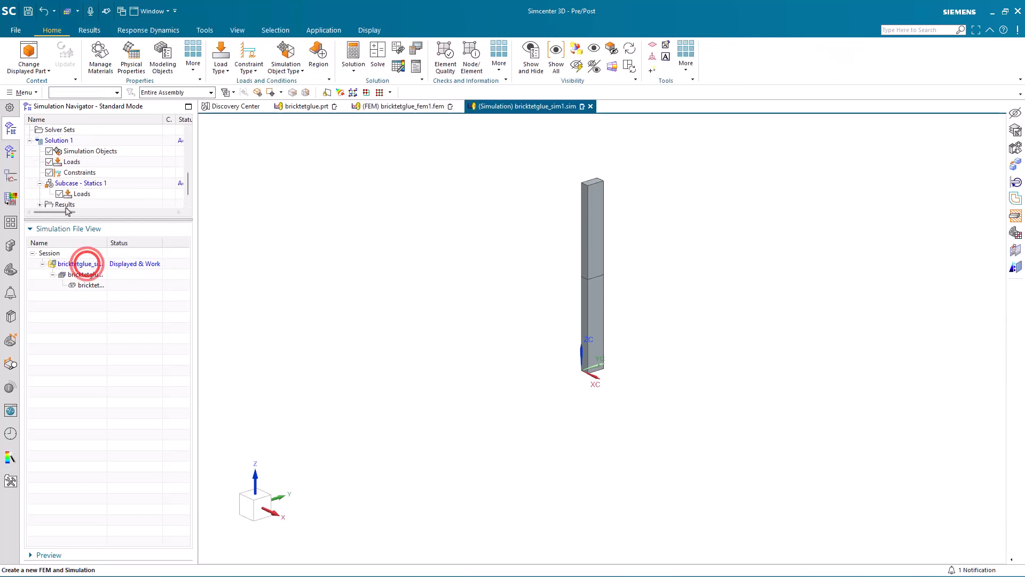
pyautogui.rightClick(58, 140)
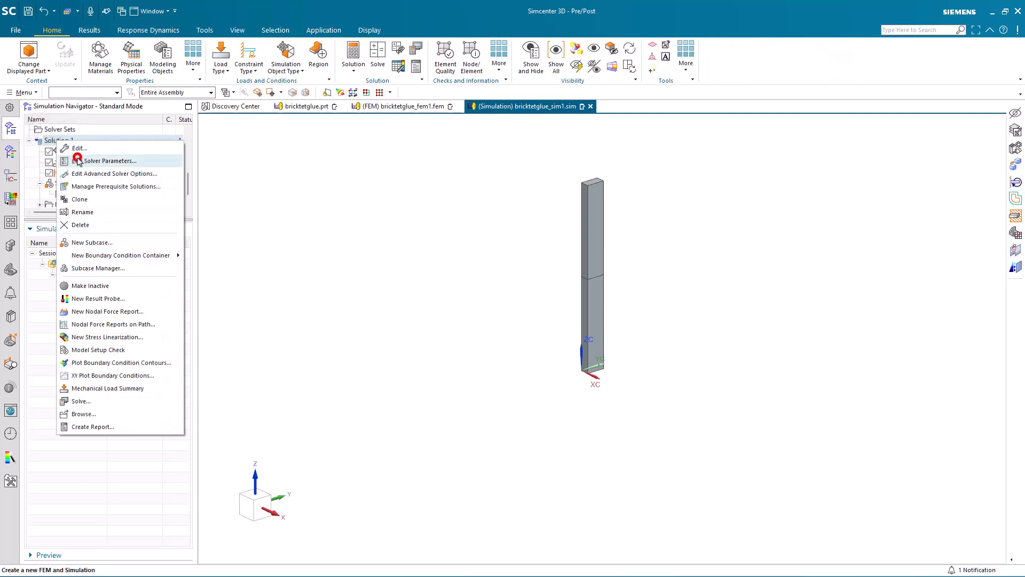
pyautogui.click(110, 160)
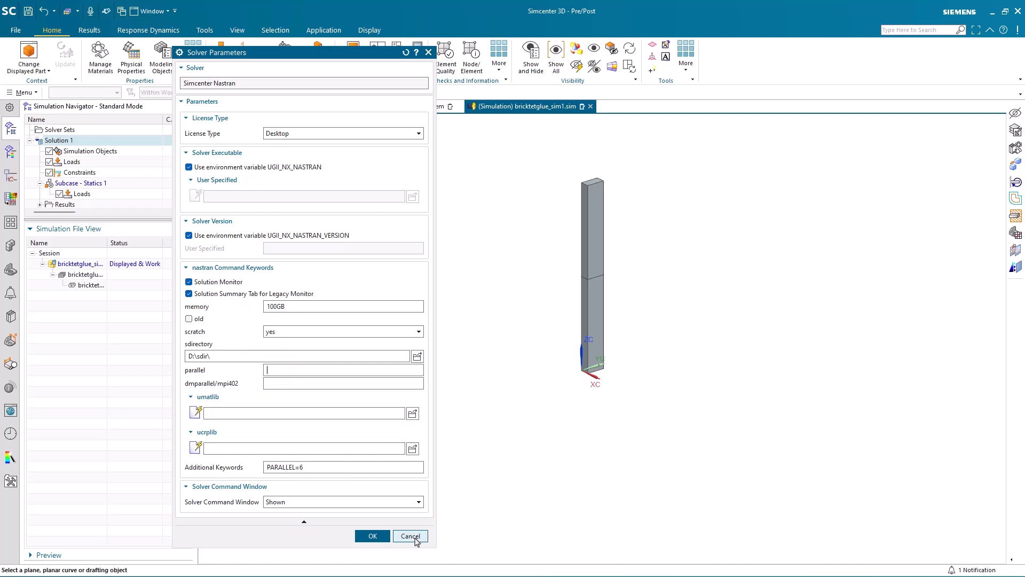
pyautogui.click(410, 535)
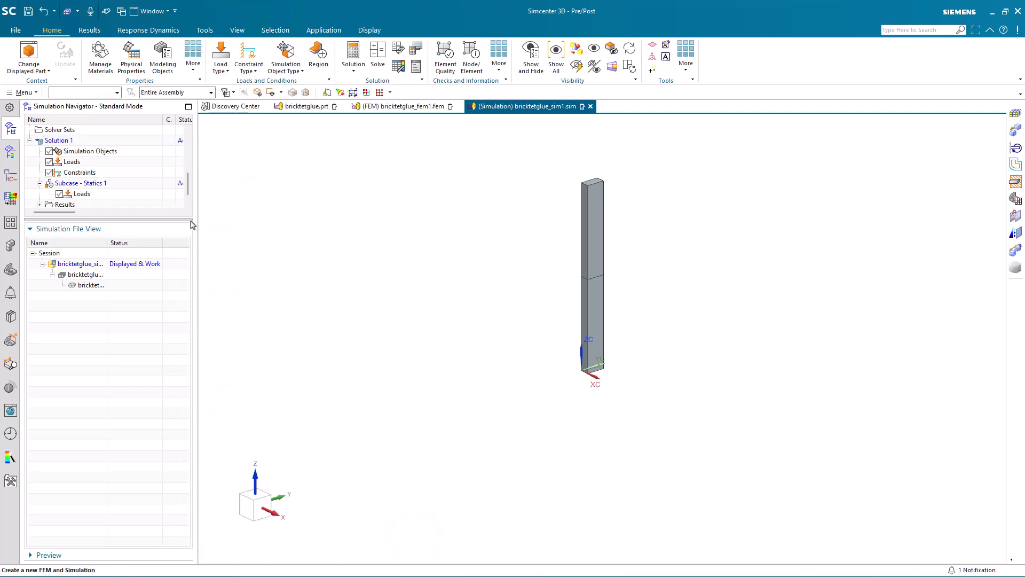
# Step: In the FEM, tet-mesh the upper block at 0.125 in and select the lower block for hex meshing
pyautogui.click(406, 106)
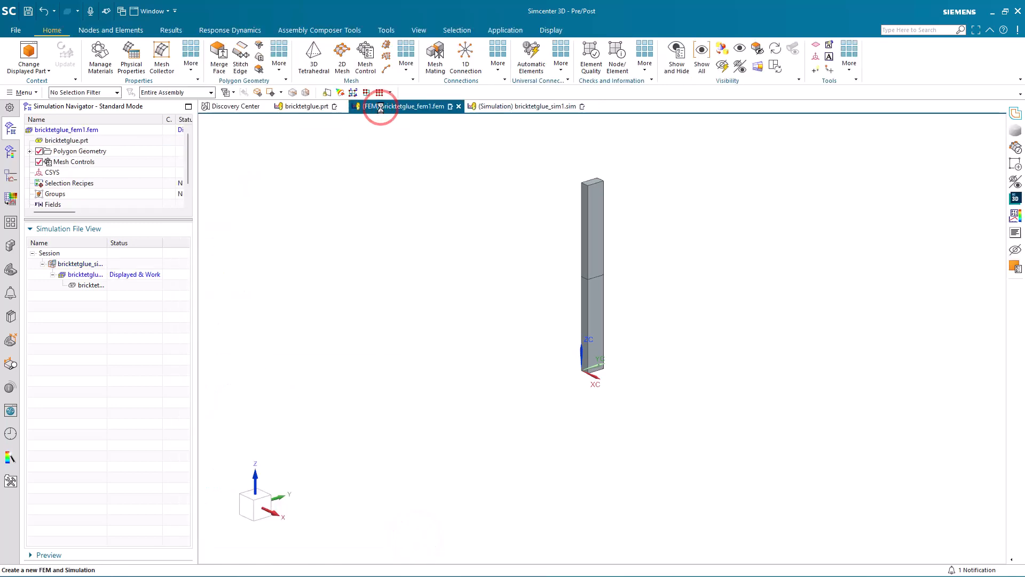
pyautogui.moveTo(313, 54)
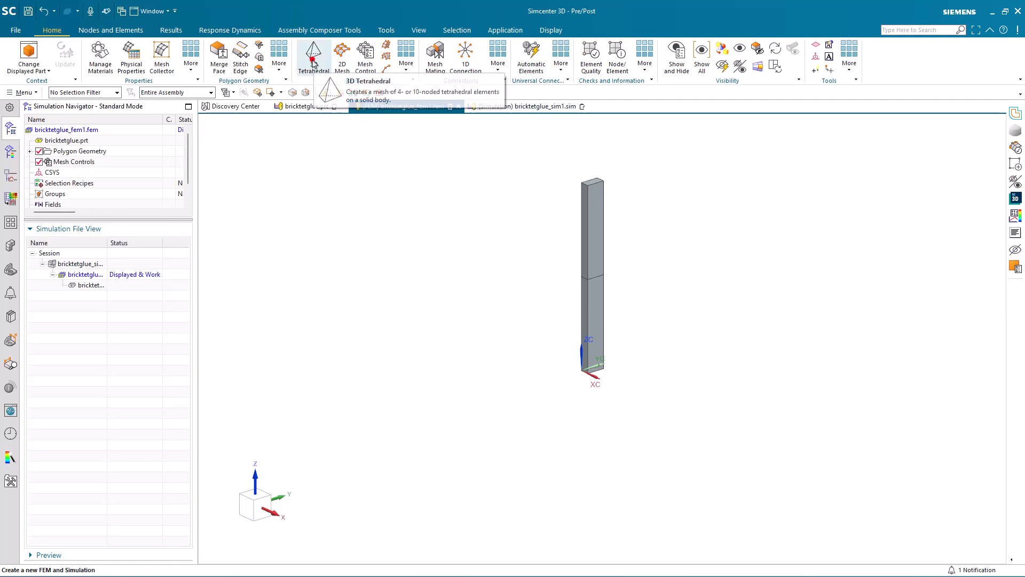
pyautogui.click(313, 53)
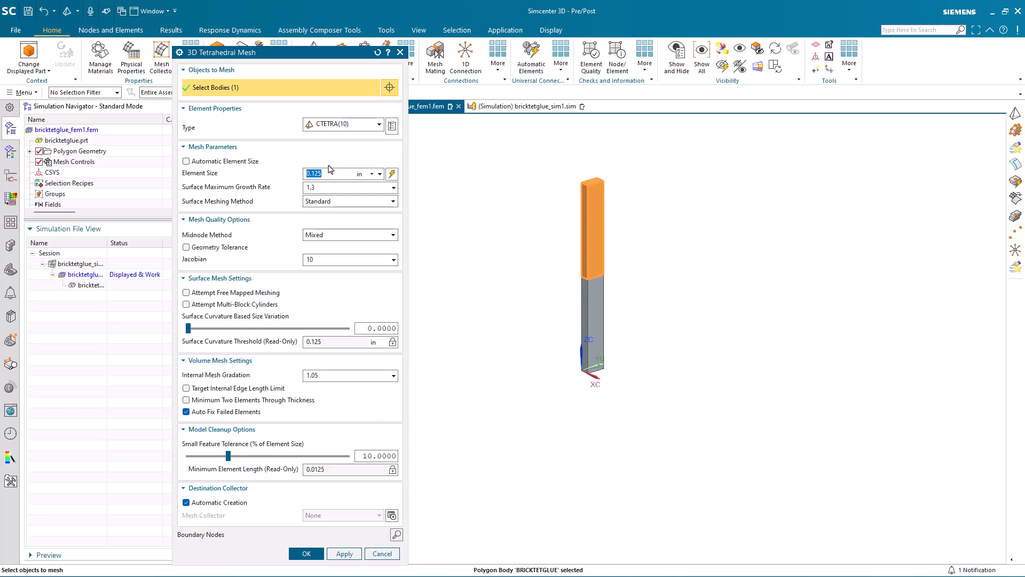
pyautogui.click(306, 553)
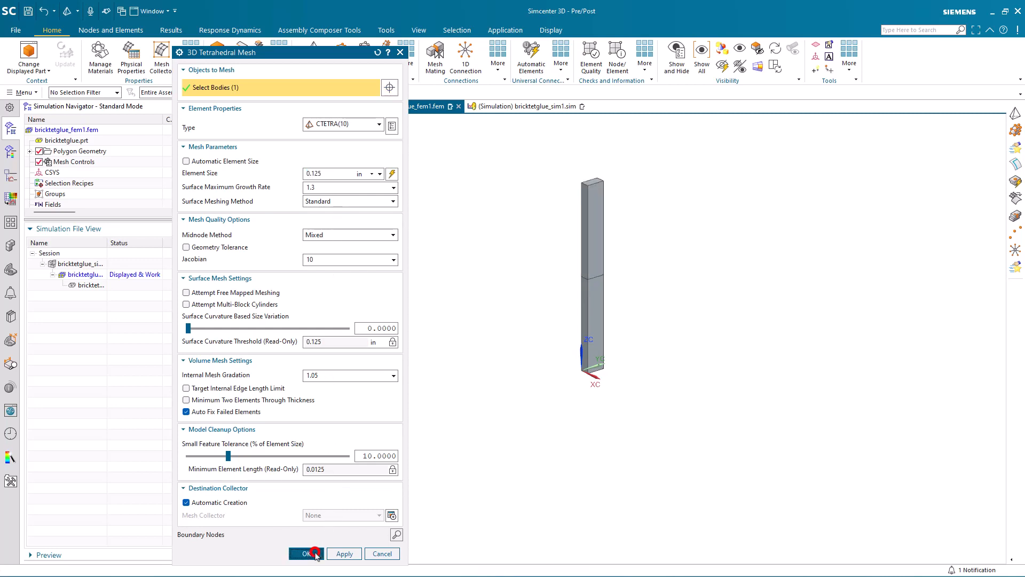
pyautogui.click(306, 553)
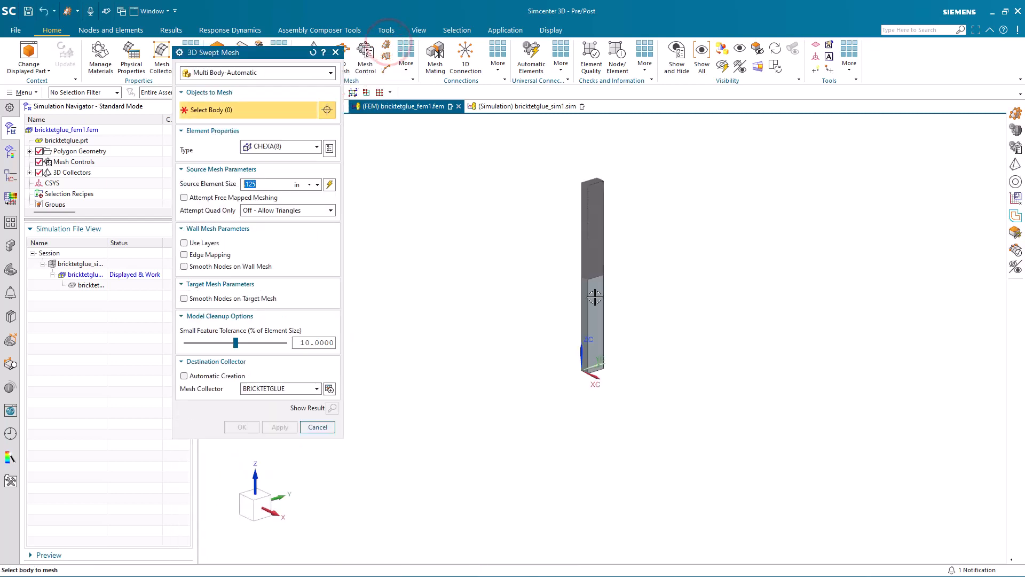
pyautogui.click(592, 294)
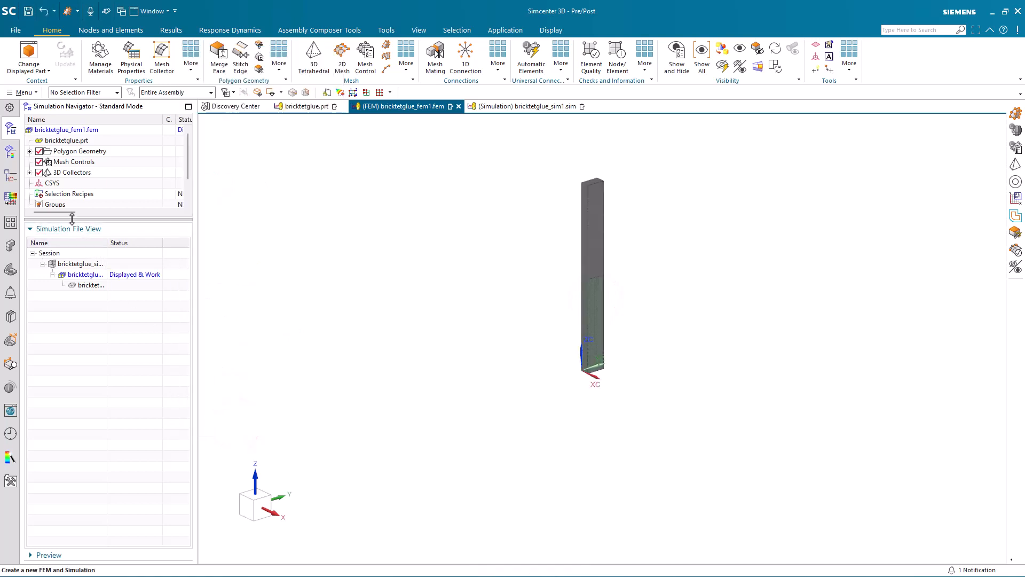
# Step: Set the BRICKTETGLUE collector's PSOLID material to AISI_310_SS from the library
pyautogui.click(30, 172)
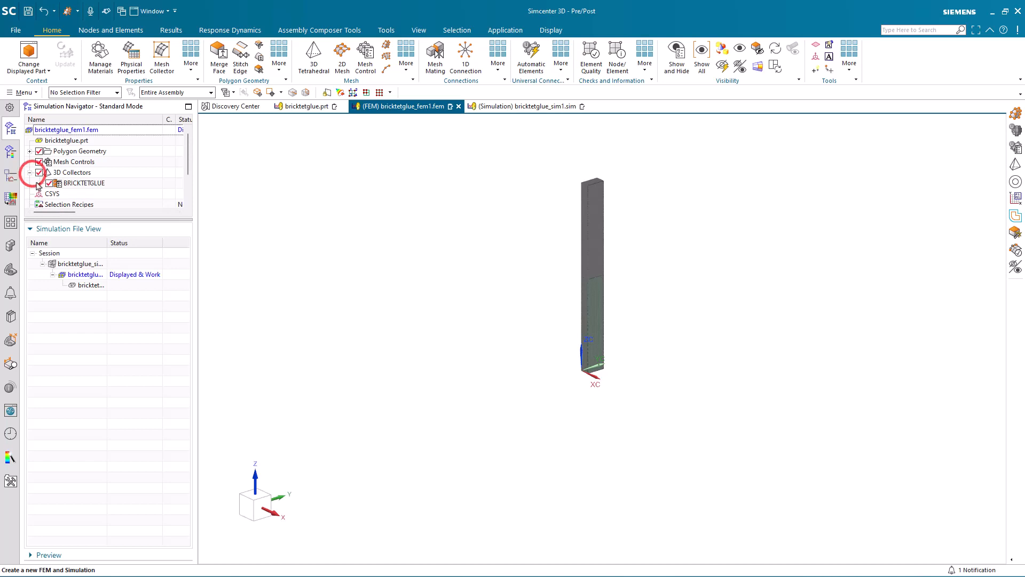
pyautogui.rightClick(83, 173)
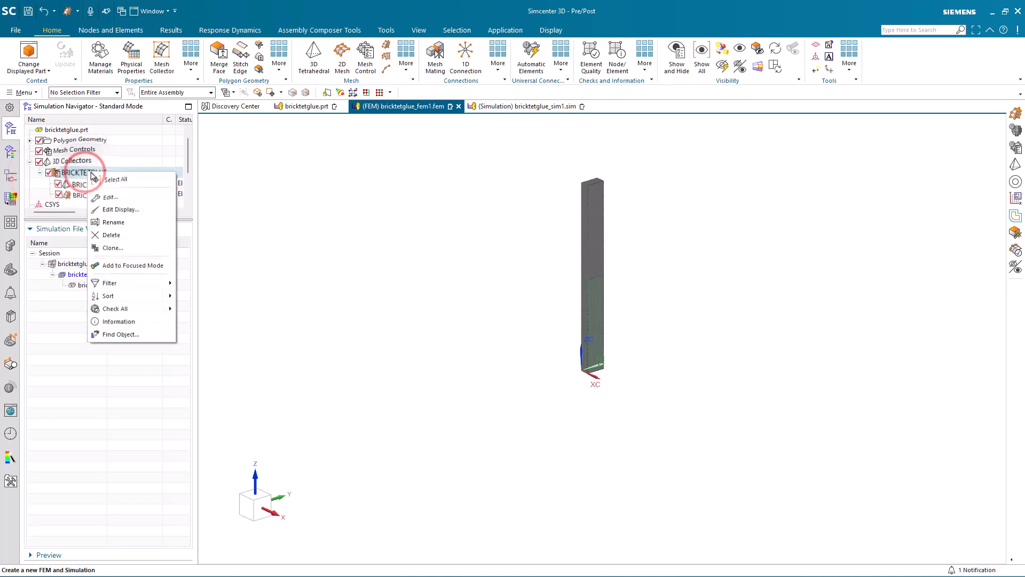
pyautogui.click(110, 197)
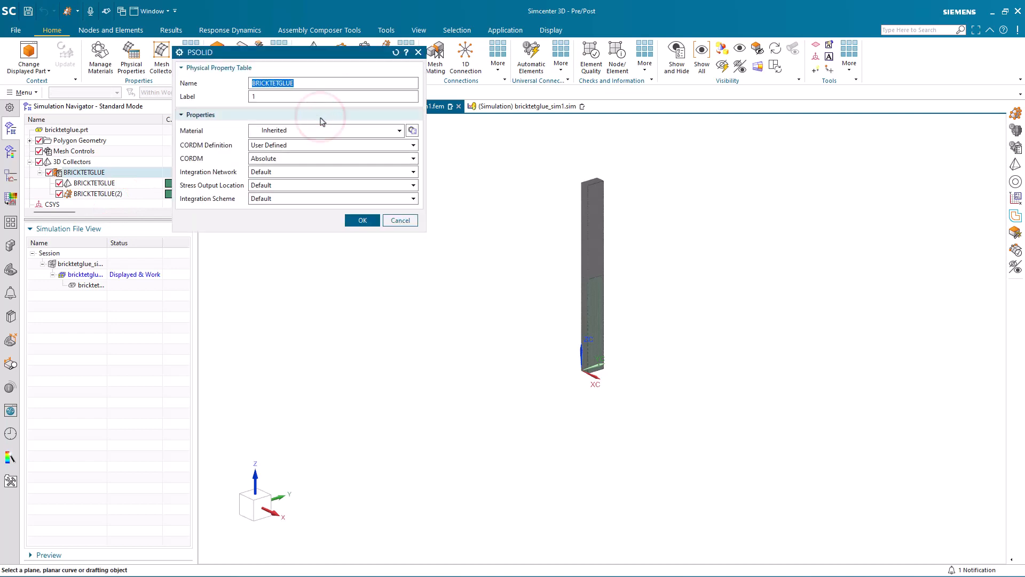
pyautogui.click(413, 130)
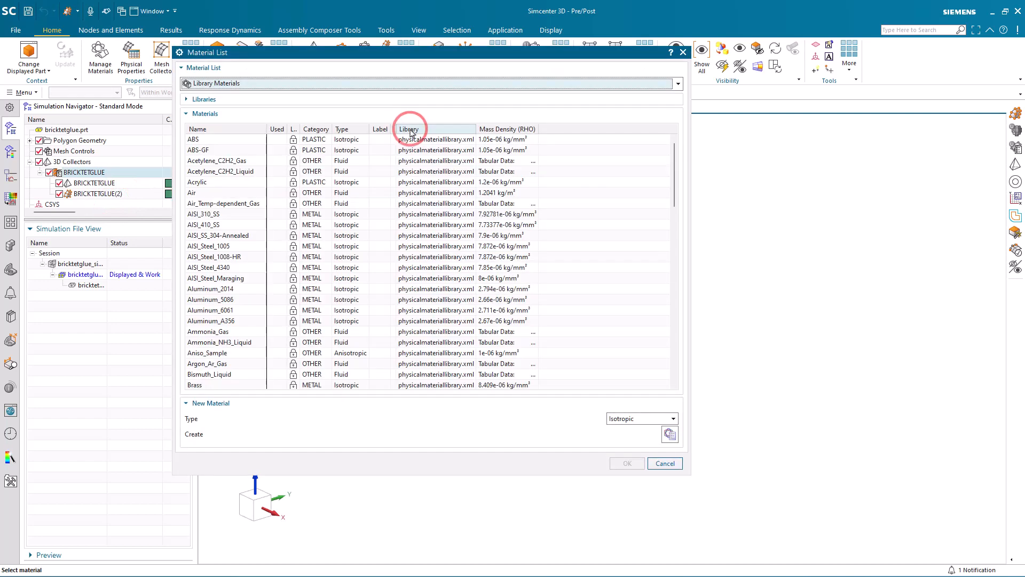
pyautogui.click(209, 214)
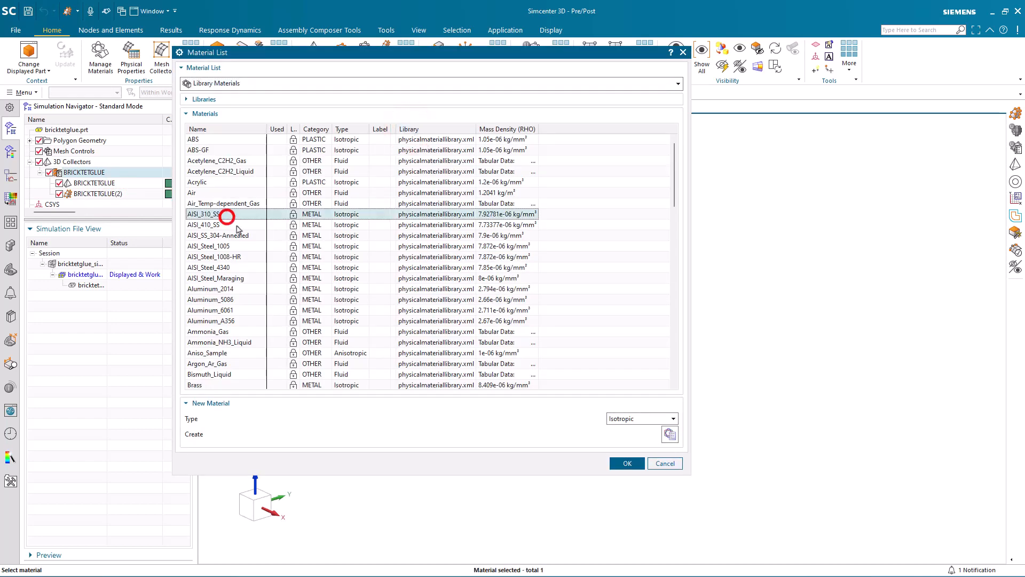
pyautogui.click(625, 463)
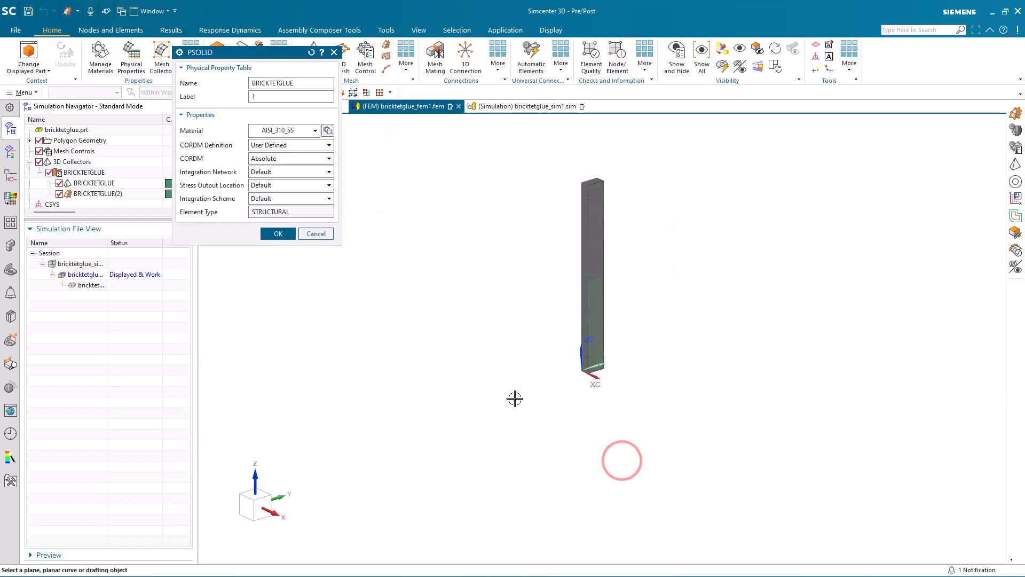
pyautogui.click(277, 233)
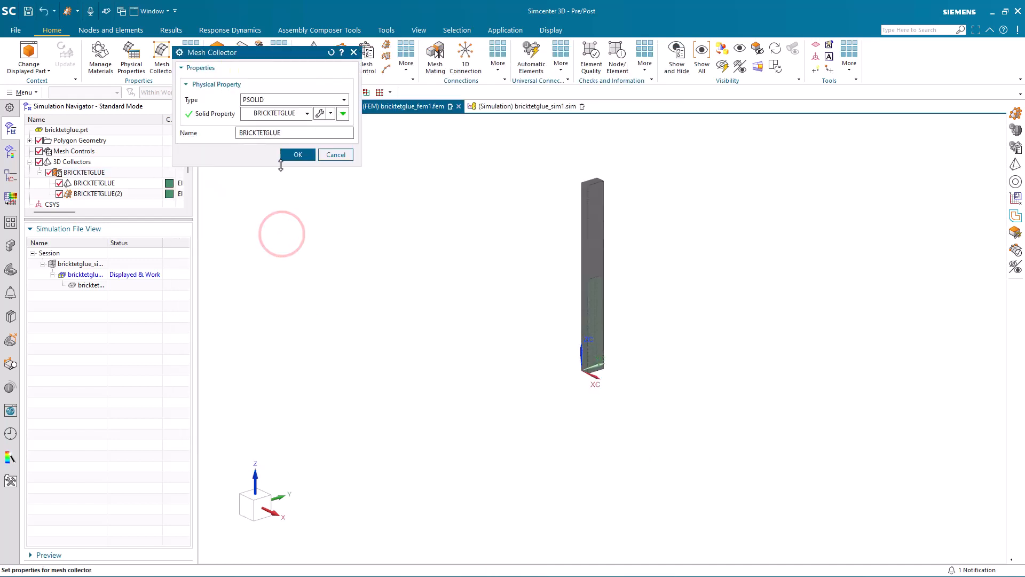
pyautogui.click(297, 154)
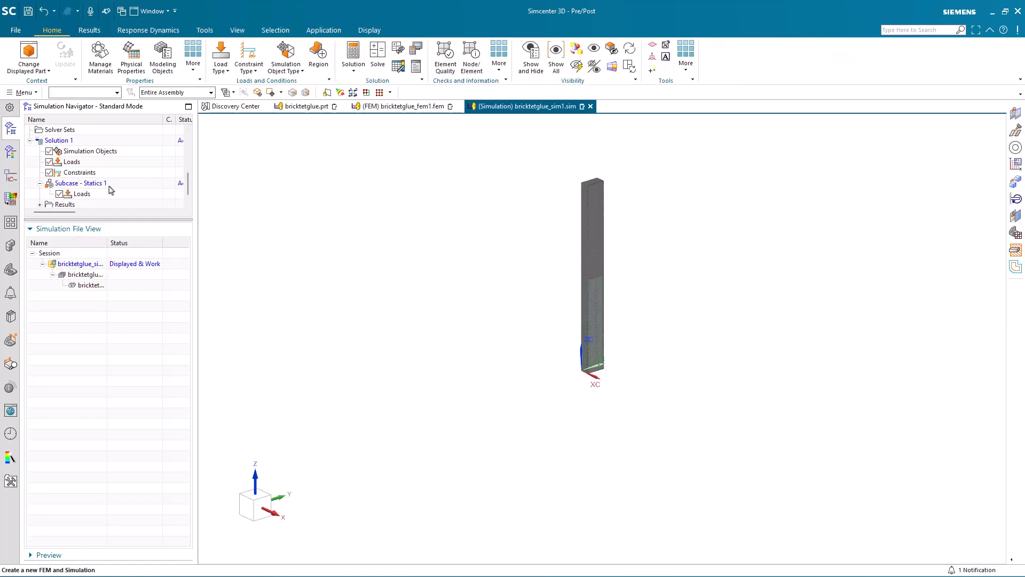
# Step: Create Face Gluing(1) joining the two blocks via automatically found face pairs
pyautogui.click(79, 183)
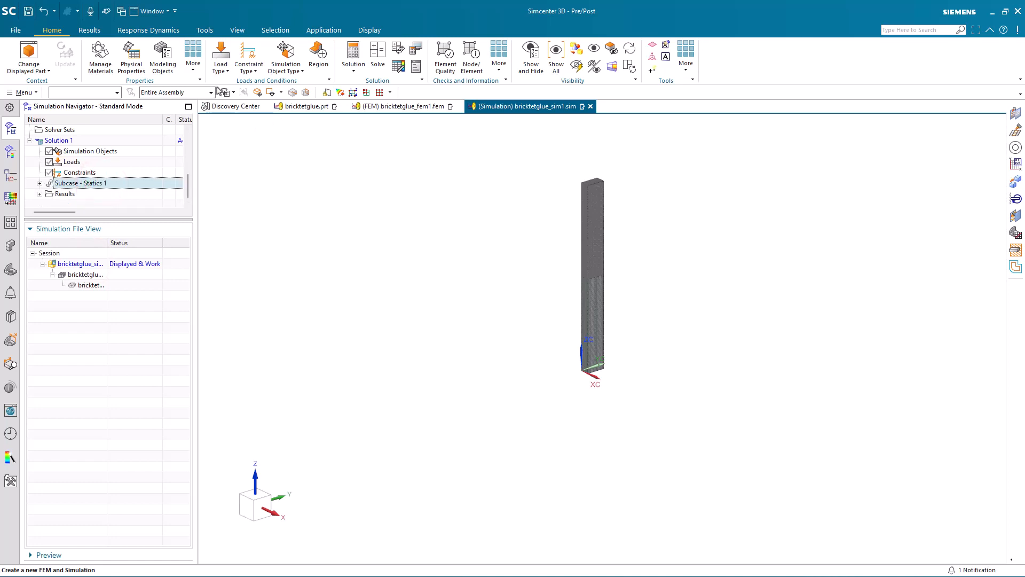
pyautogui.click(285, 55)
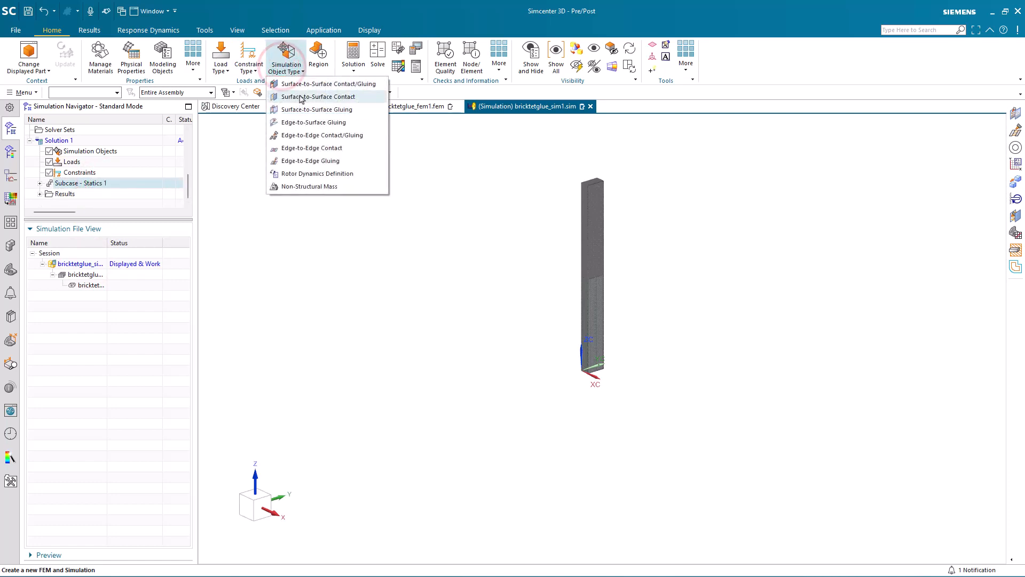
pyautogui.click(316, 109)
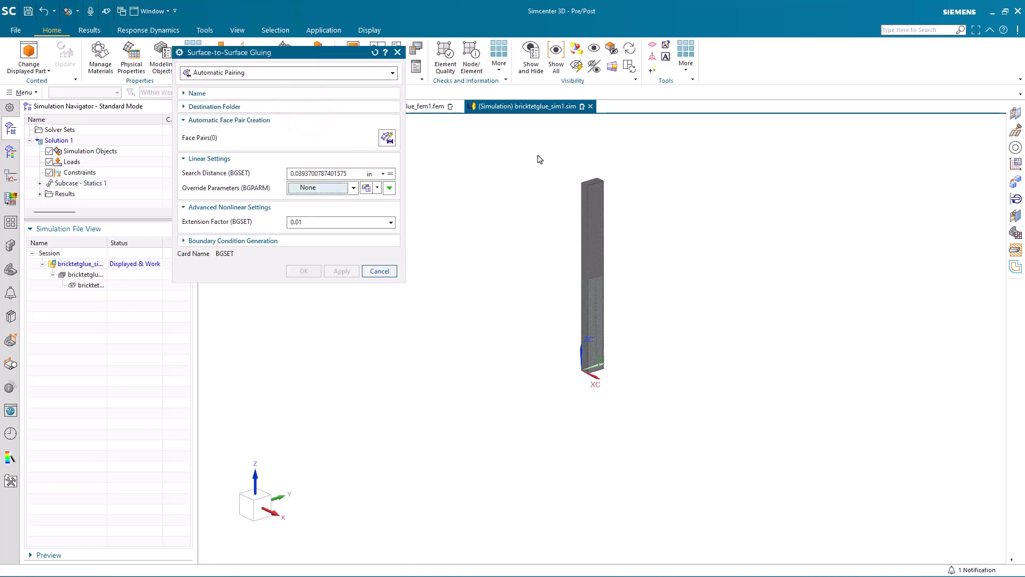
pyautogui.moveTo(386, 138)
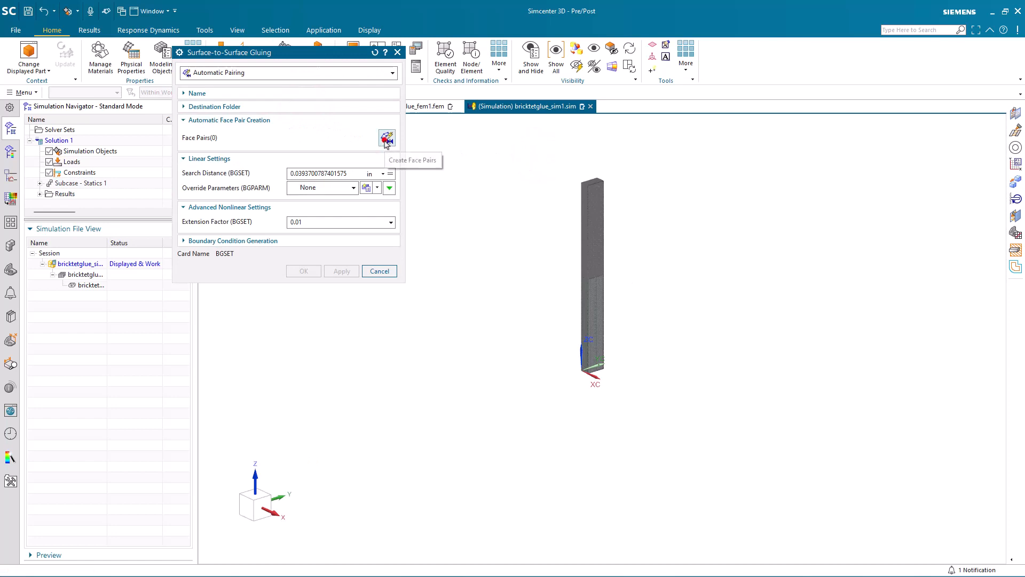
pyautogui.click(386, 138)
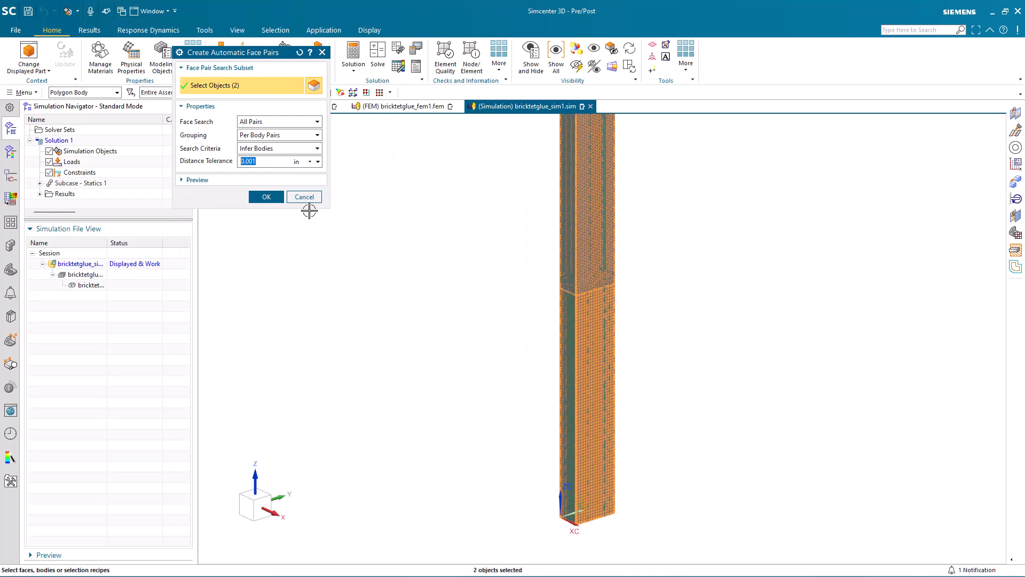
pyautogui.click(265, 197)
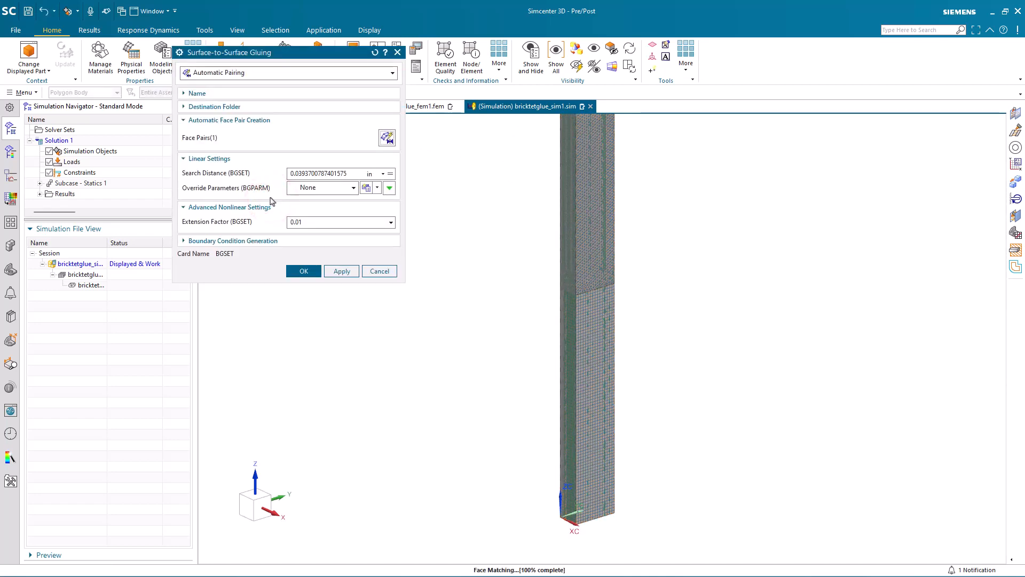
pyautogui.click(302, 270)
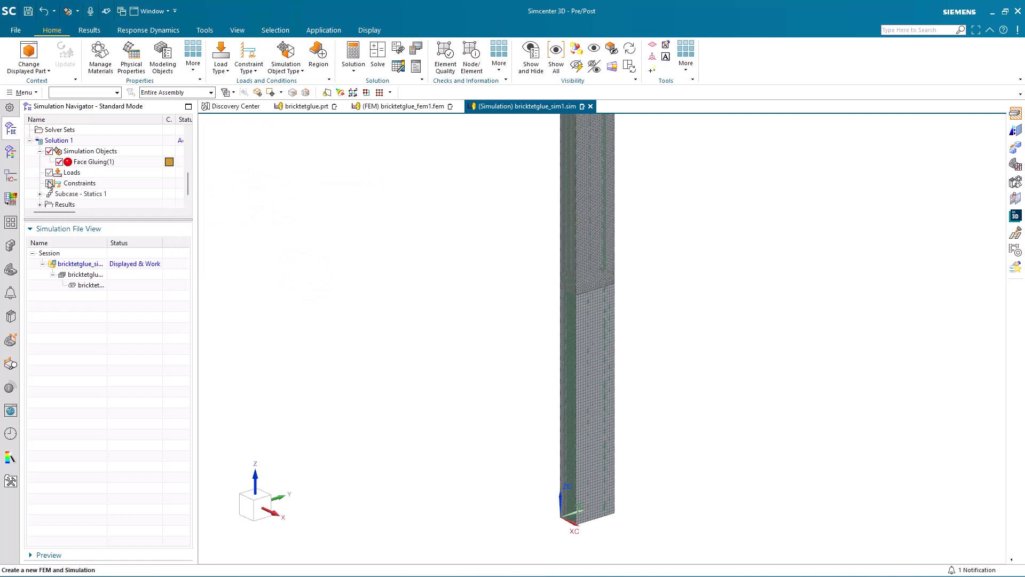
# Step: Apply a Fixed Constraint to the beam's end face
pyautogui.click(248, 55)
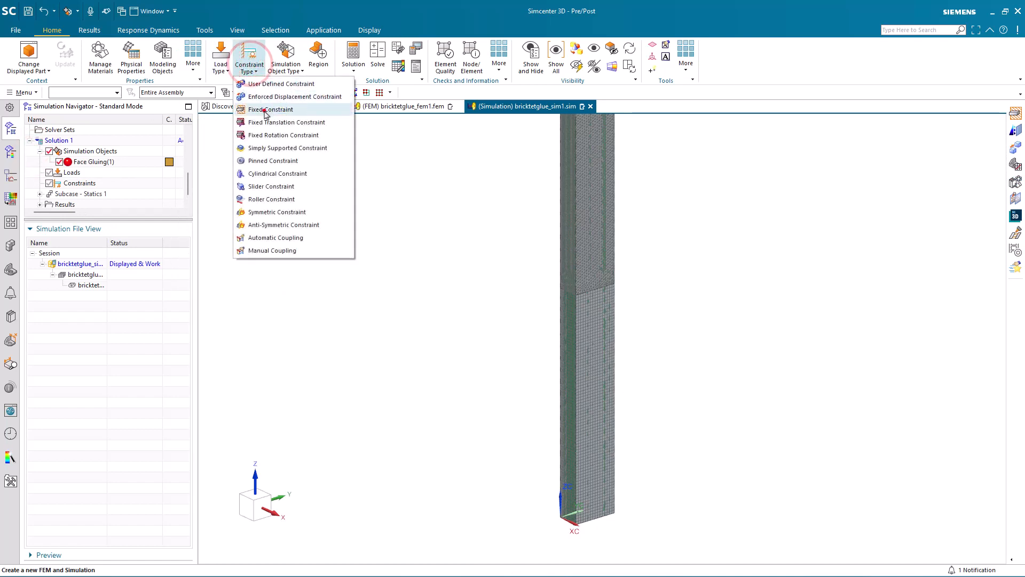
pyautogui.click(271, 109)
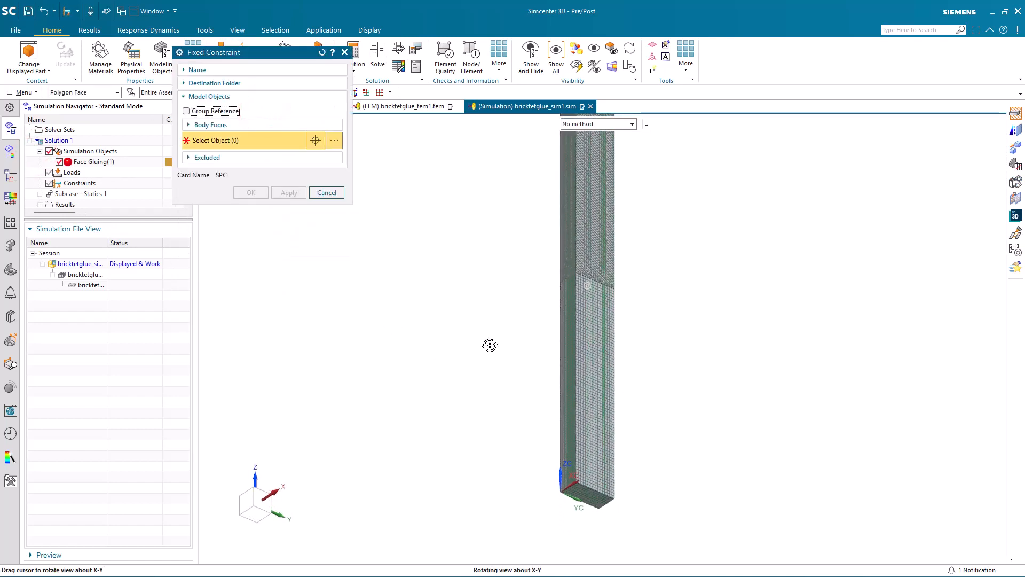
pyautogui.click(587, 493)
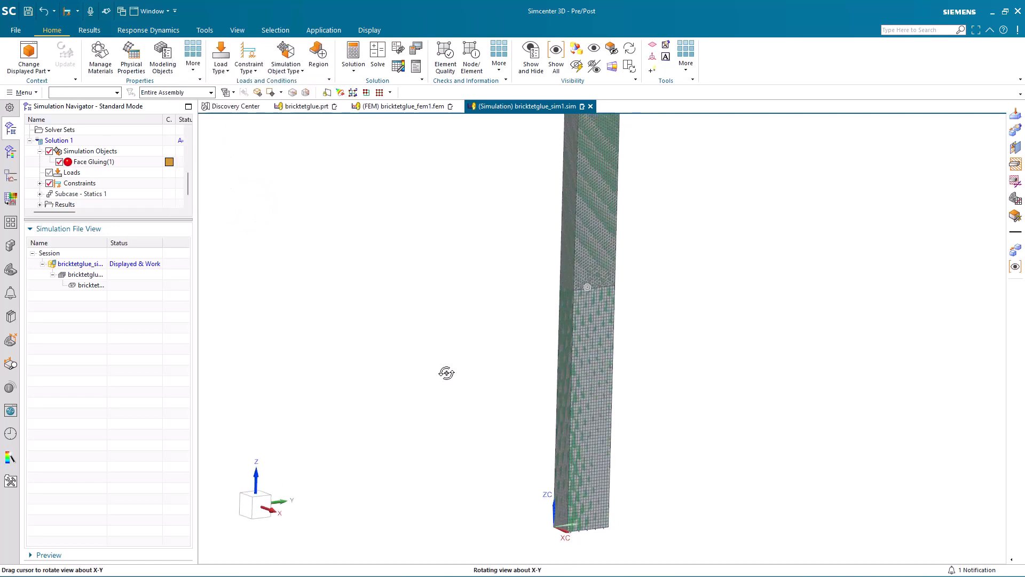
pyautogui.moveTo(447, 373); pyautogui.dragTo(557, 163)
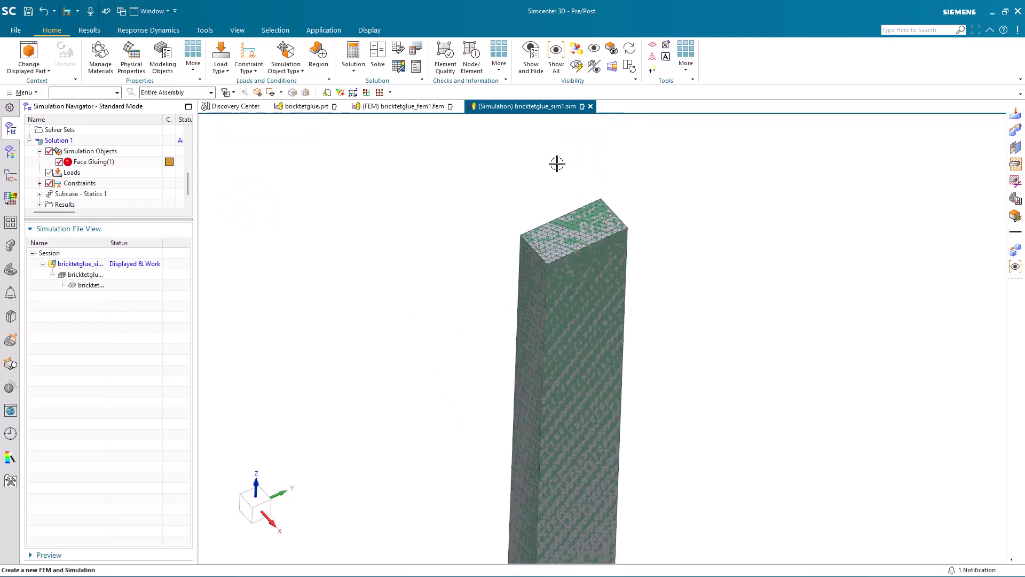
# Step: Apply a force load in the -YC direction to the beam's top end face
pyautogui.click(221, 58)
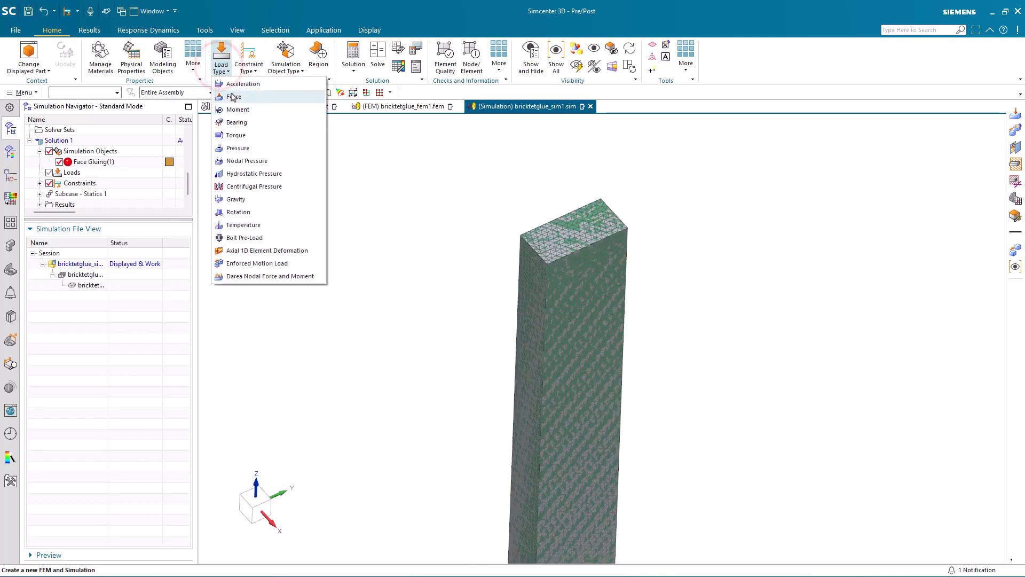
pyautogui.click(233, 97)
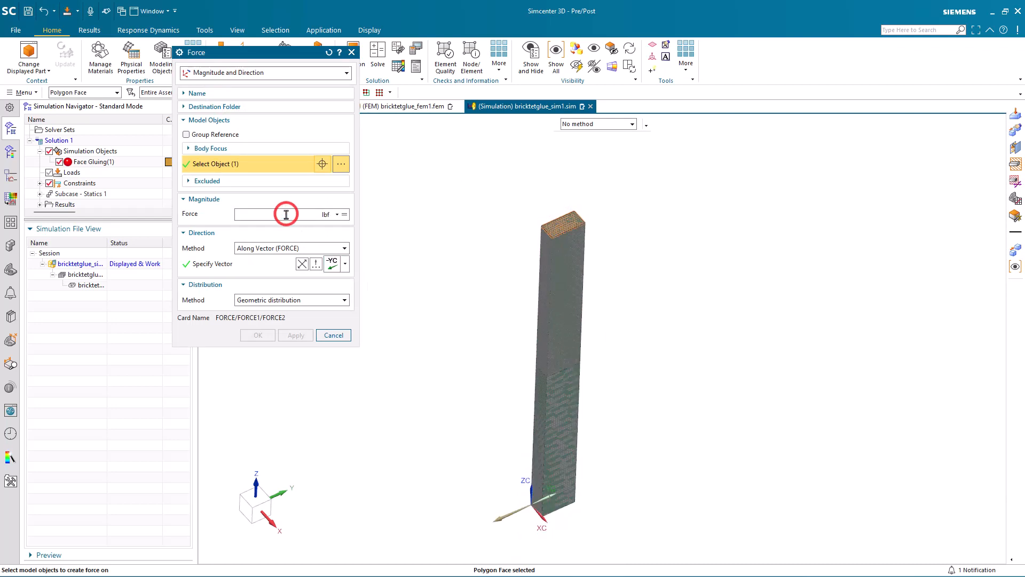
pyautogui.click(257, 335)
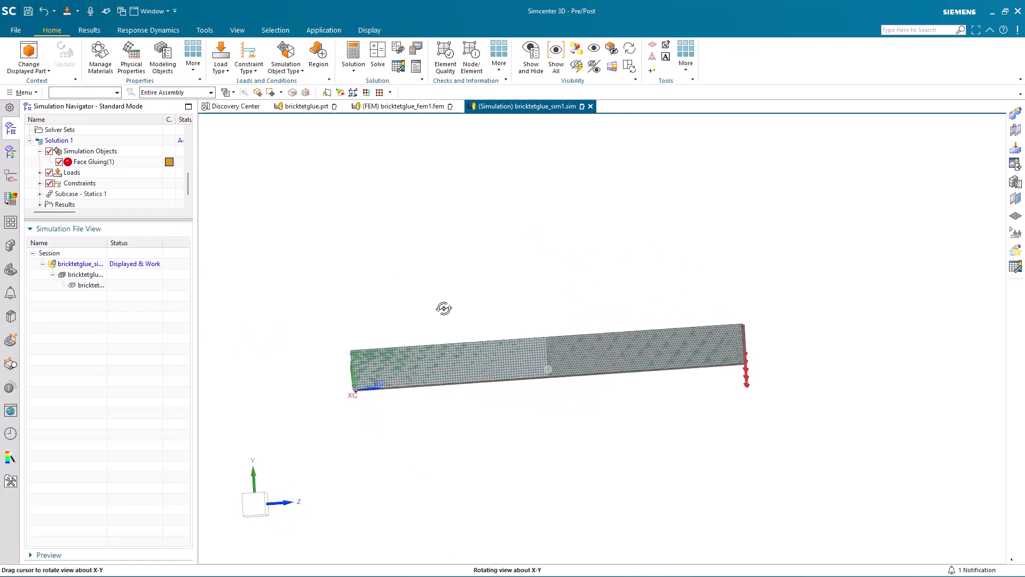
pyautogui.moveTo(444, 308); pyautogui.dragTo(285, 242)
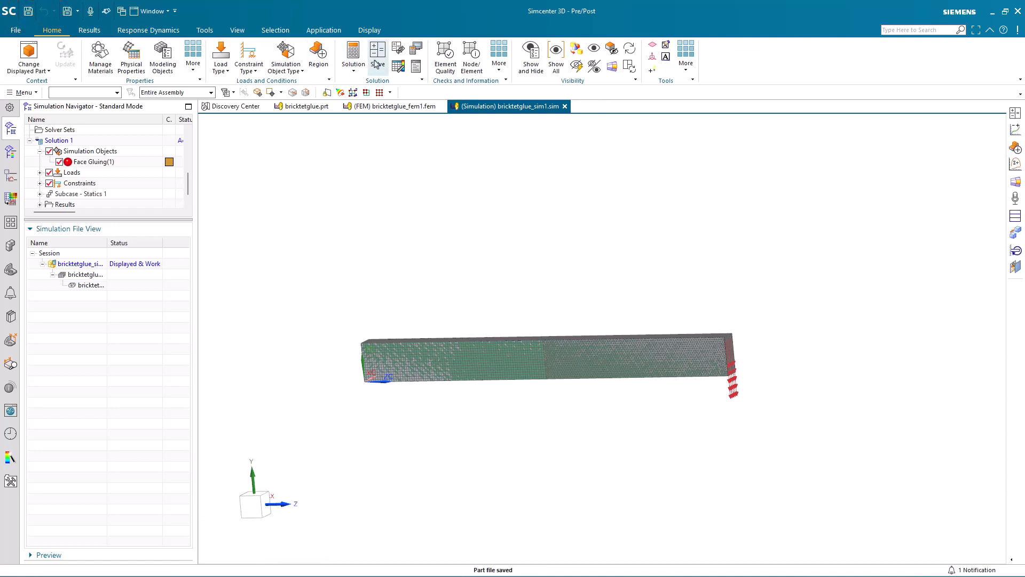
# Step: Solve Solution 1 in Nastran and decline reviewing the solver messages afterwards
pyautogui.click(378, 57)
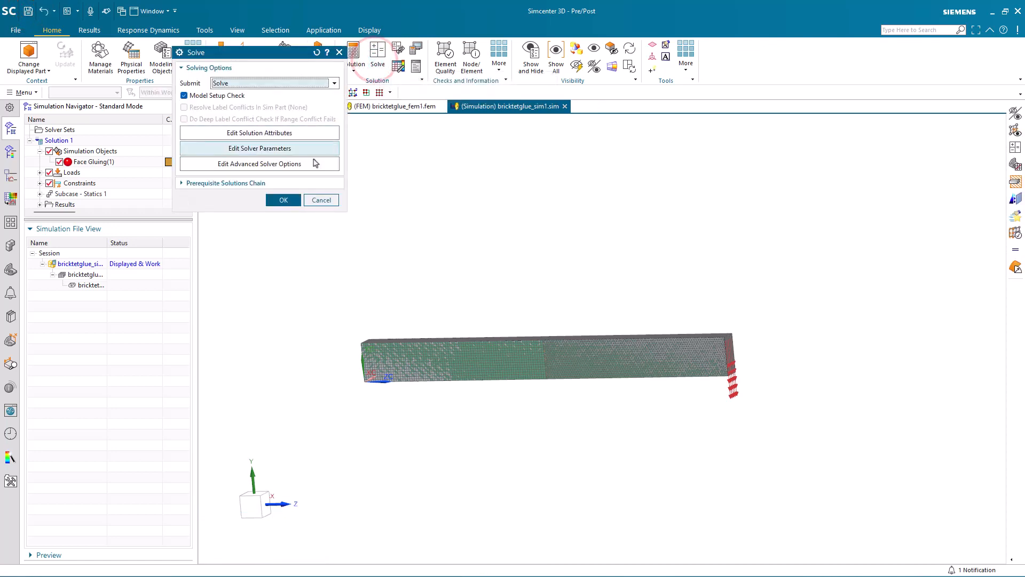
pyautogui.click(282, 200)
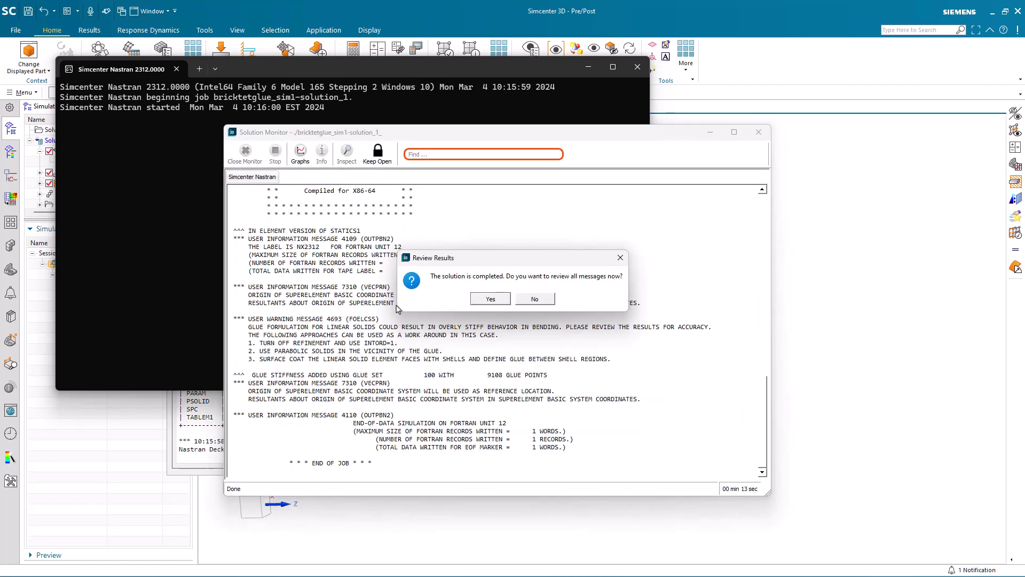
pyautogui.moveTo(745, 500)
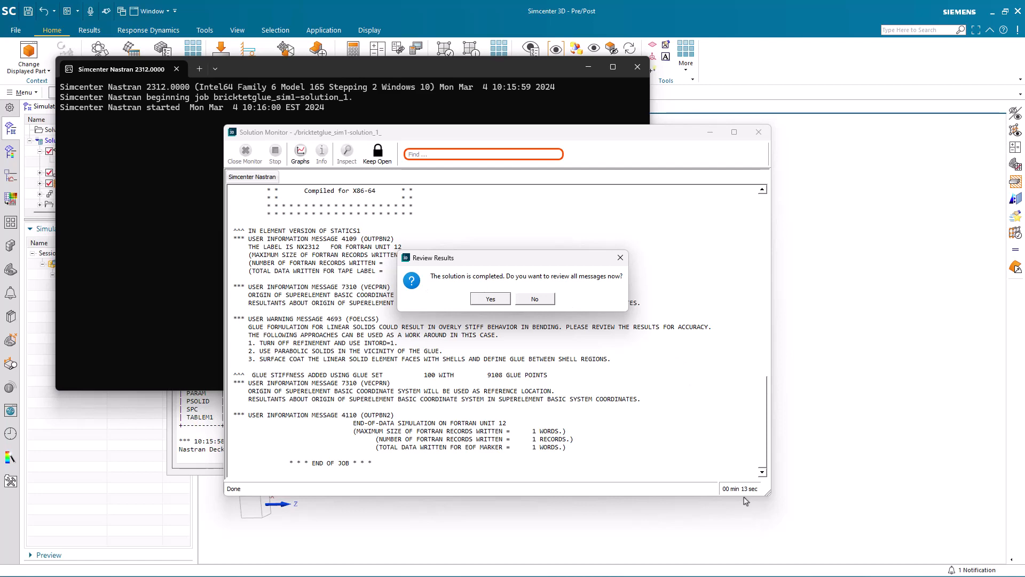
pyautogui.moveTo(537, 297)
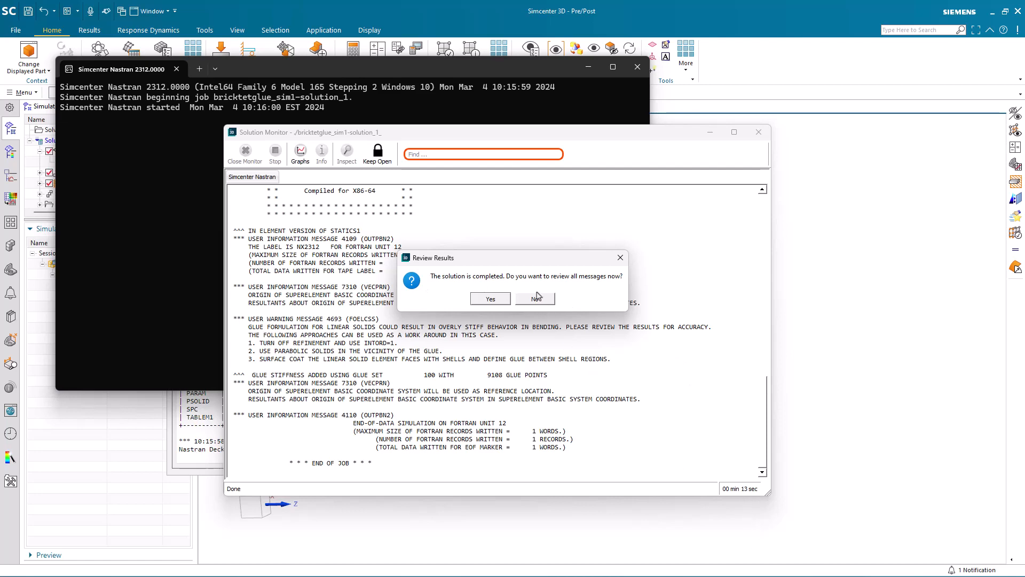
pyautogui.click(535, 298)
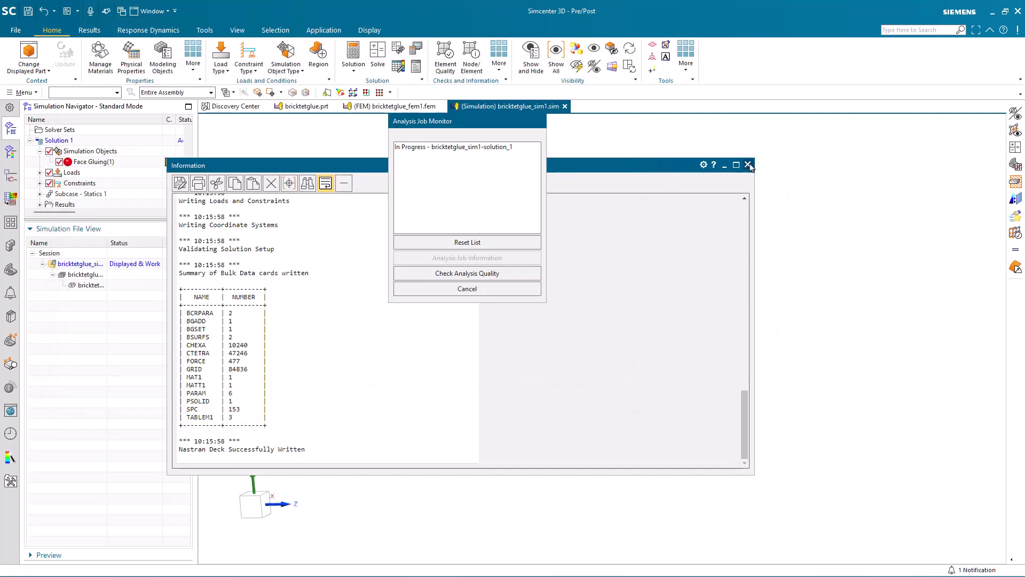
# Step: Dismiss the Nastran deck listing and plot Solution 1's element-nodal ZZ stress contour
pyautogui.click(748, 165)
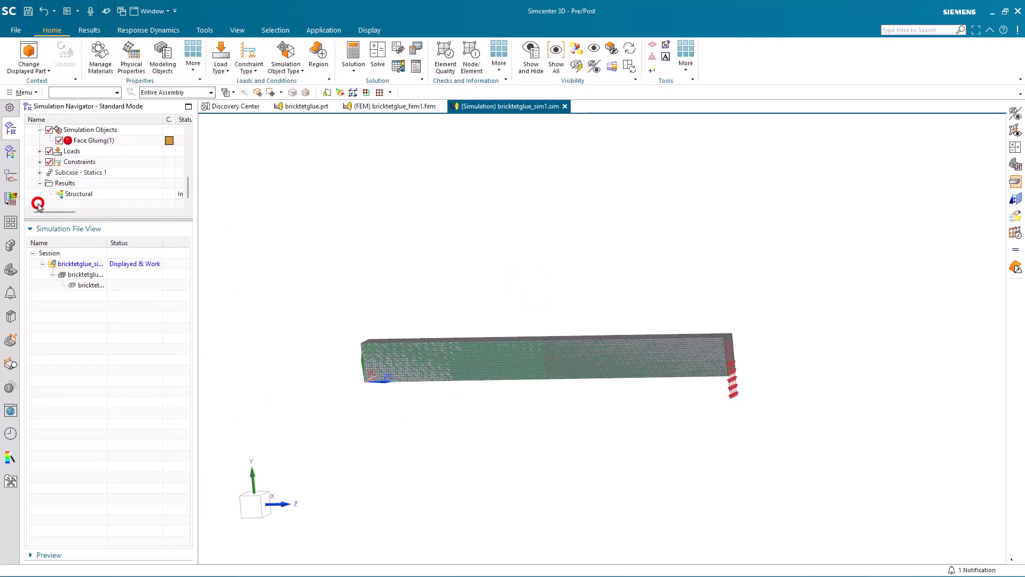
pyautogui.click(89, 30)
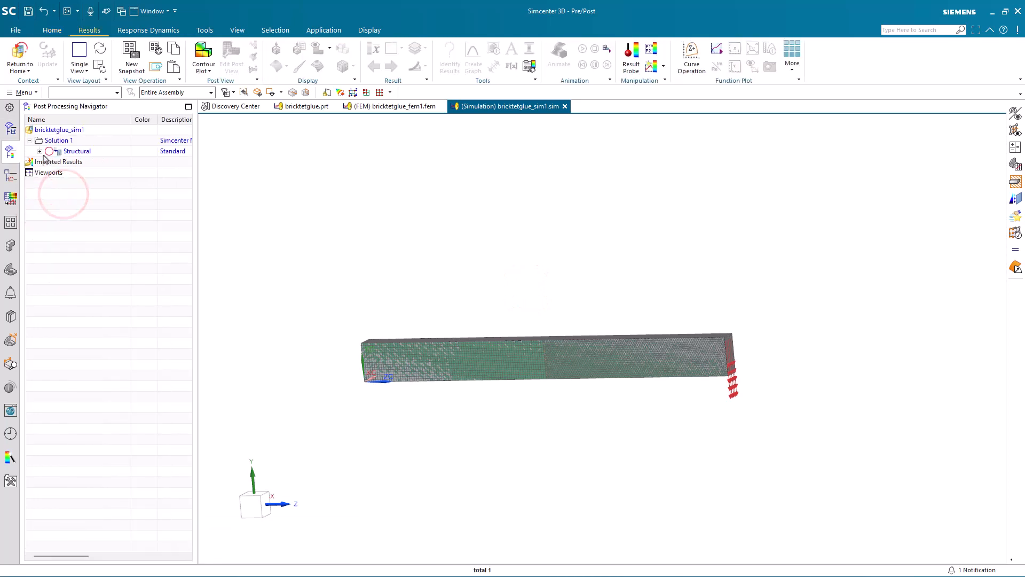
pyautogui.click(39, 151)
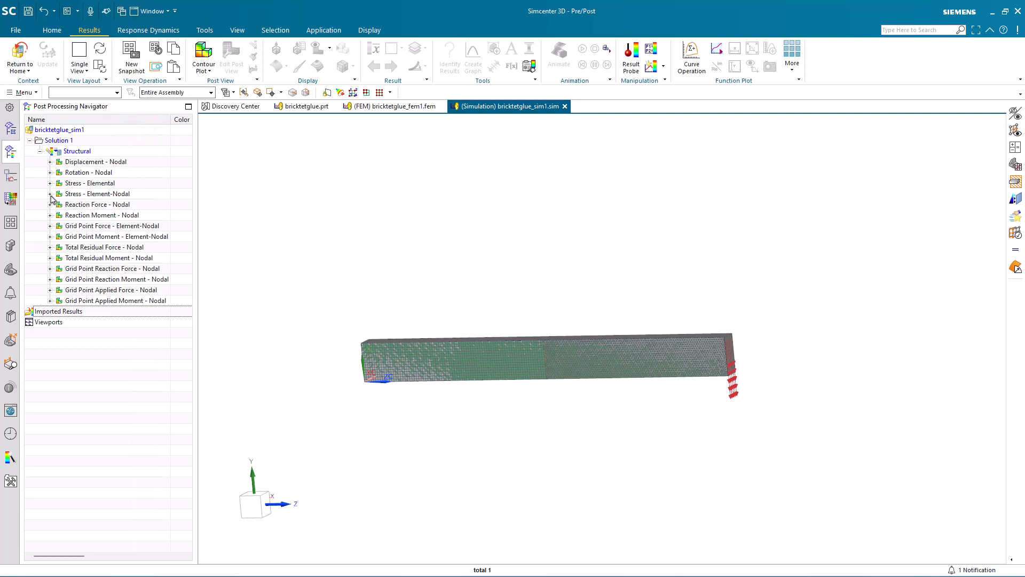
pyautogui.doubleClick(71, 225)
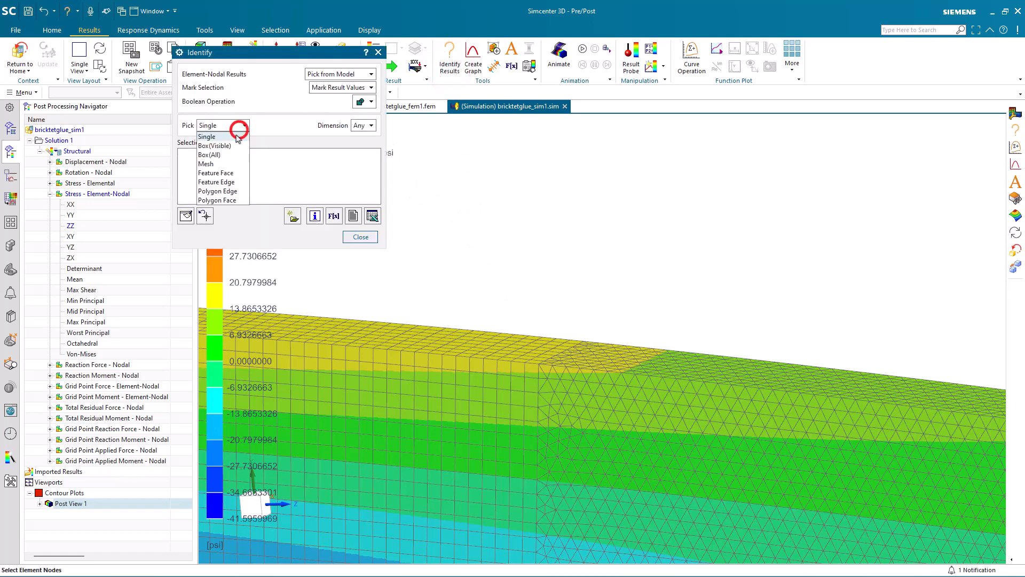
# Step: Probe the top joint edge by feature edge: 16 nodes, unaveraged ZZ stress averaging 15.03 psi
pyautogui.click(217, 182)
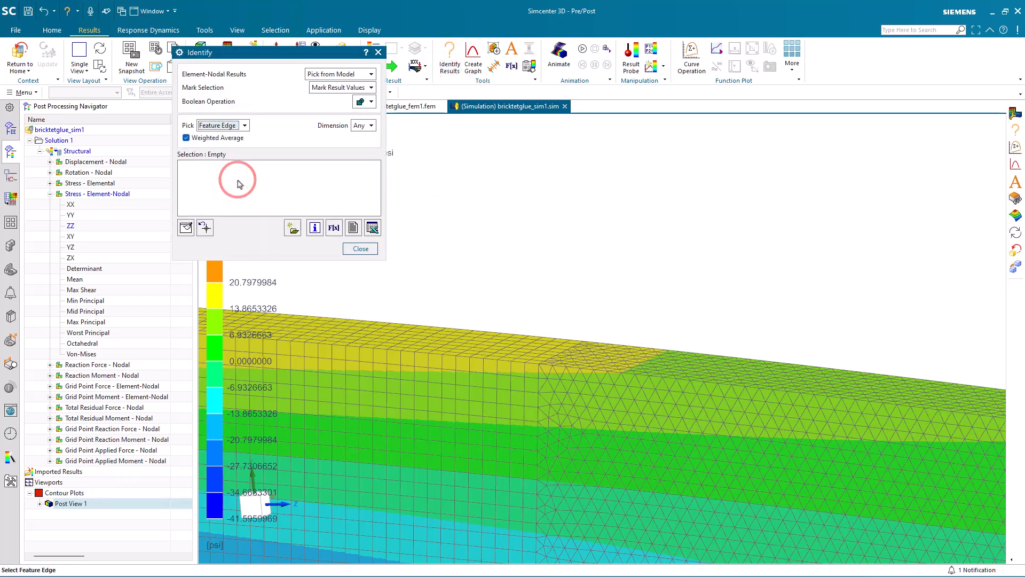
pyautogui.moveTo(553, 349)
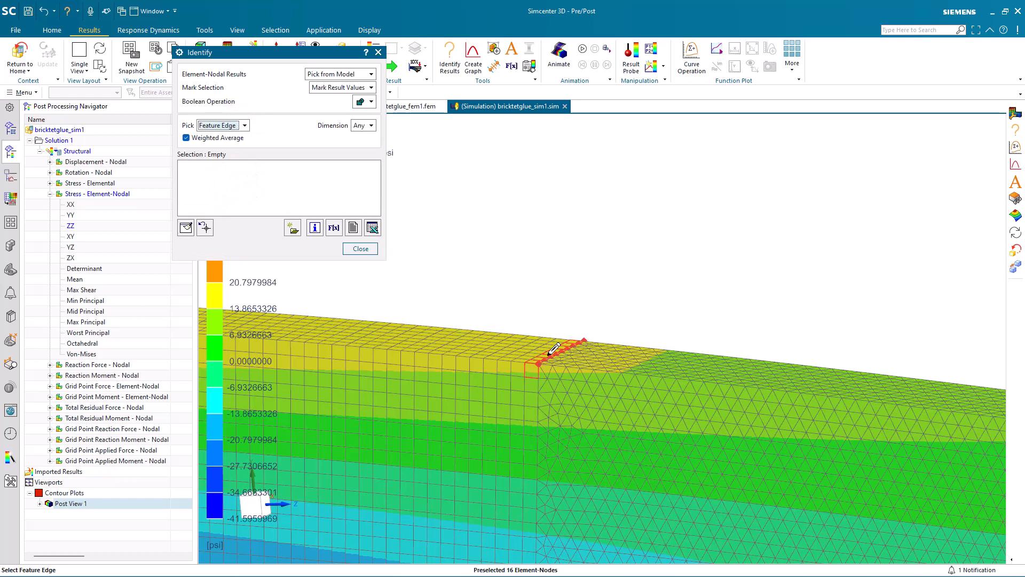
pyautogui.click(536, 353)
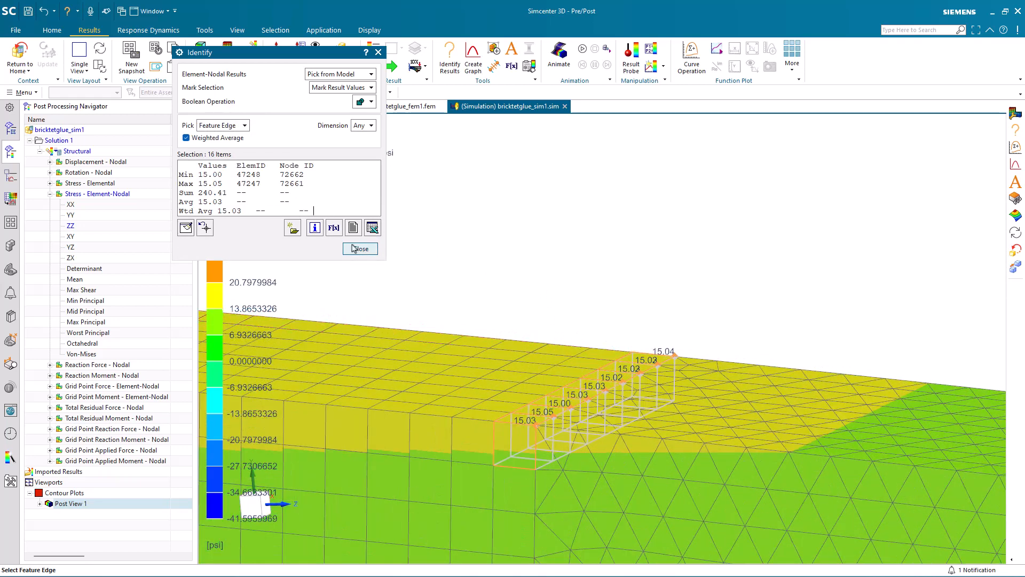
pyautogui.click(359, 248)
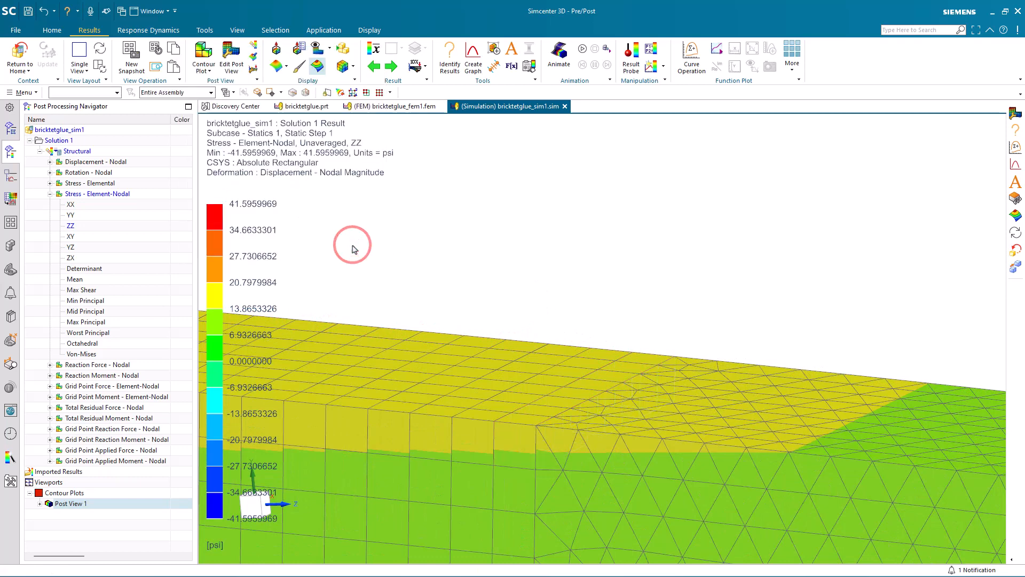
# Step: Switch to averaged ZZ stress and probe the joint's top edge, reading 15.03 psi at 9 nodes
pyautogui.click(373, 47)
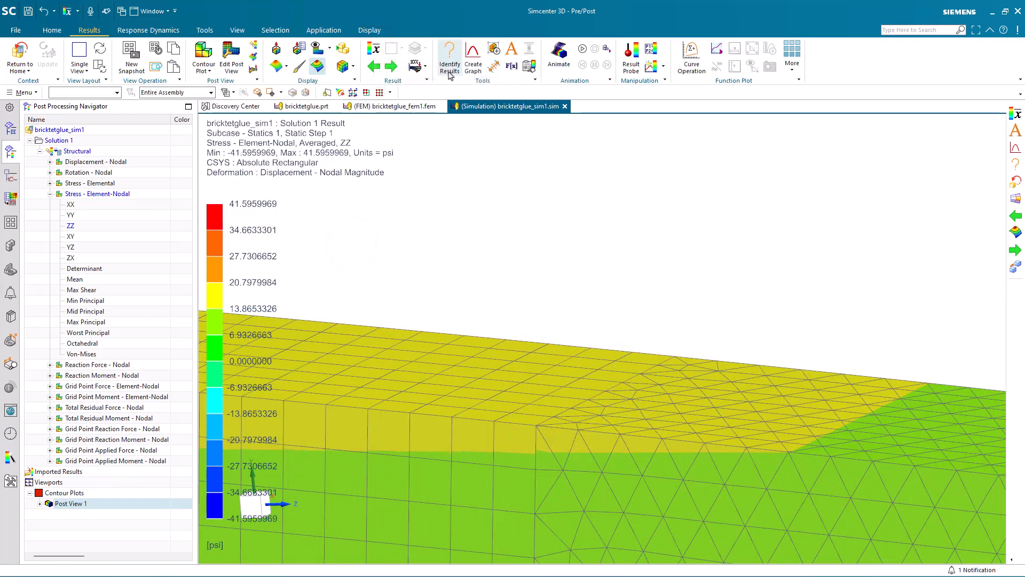
pyautogui.click(449, 58)
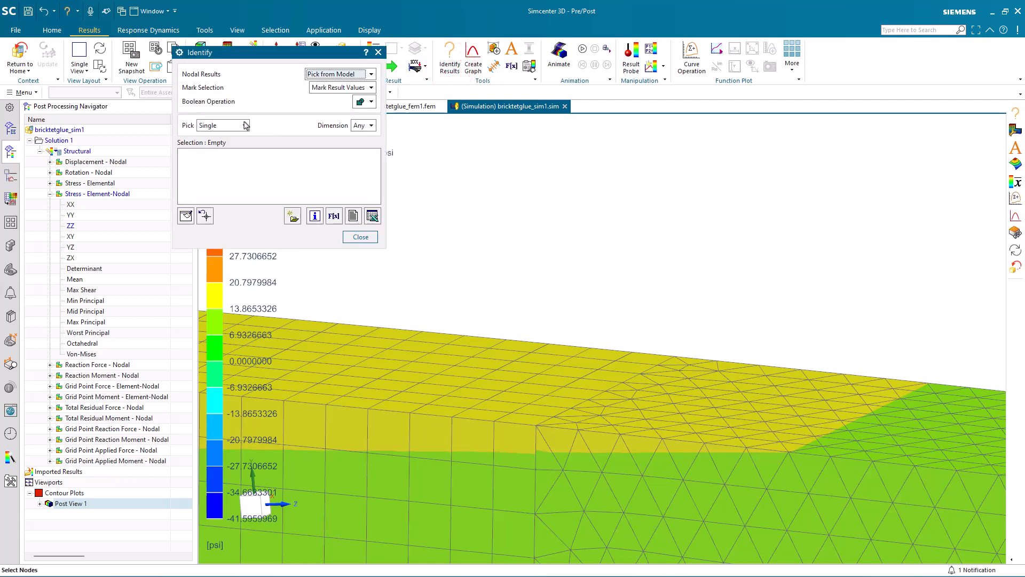
pyautogui.click(222, 125)
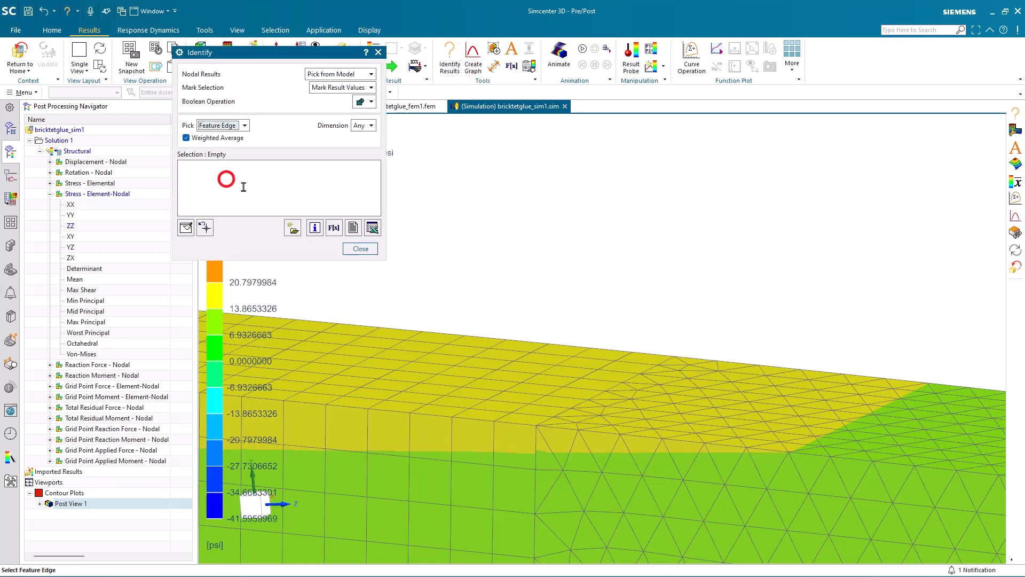
pyautogui.click(582, 395)
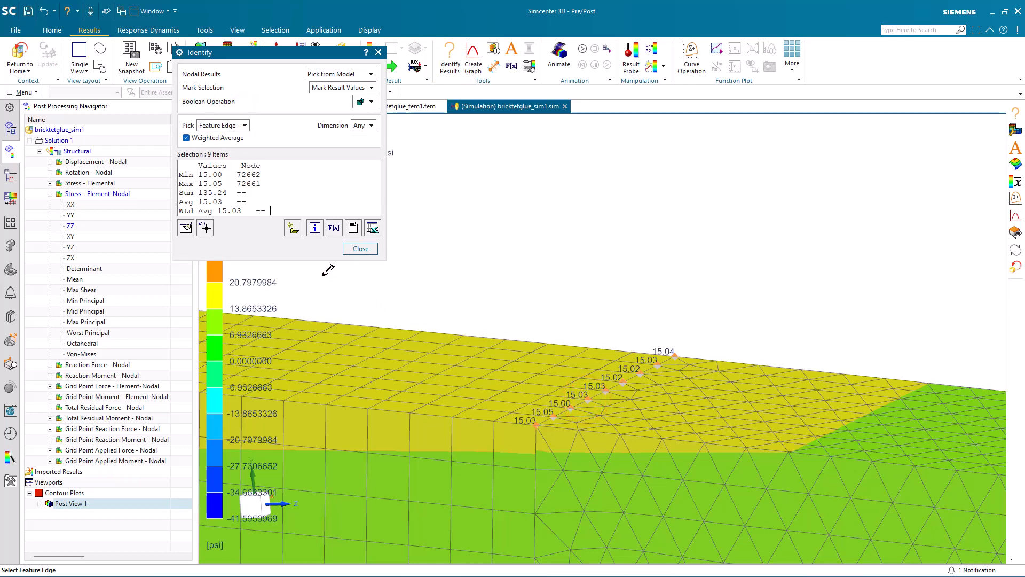
pyautogui.moveTo(493, 243)
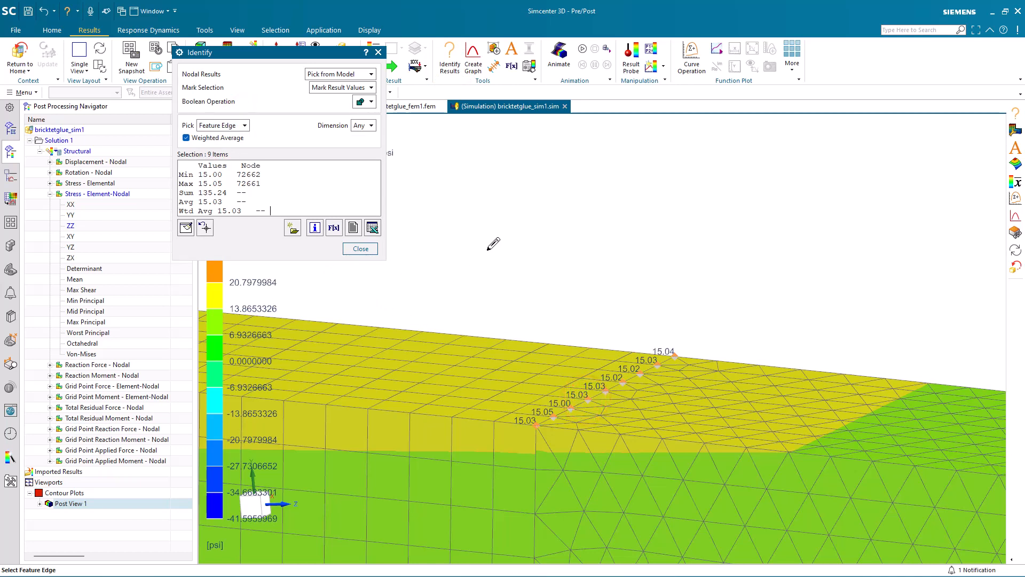
pyautogui.click(359, 249)
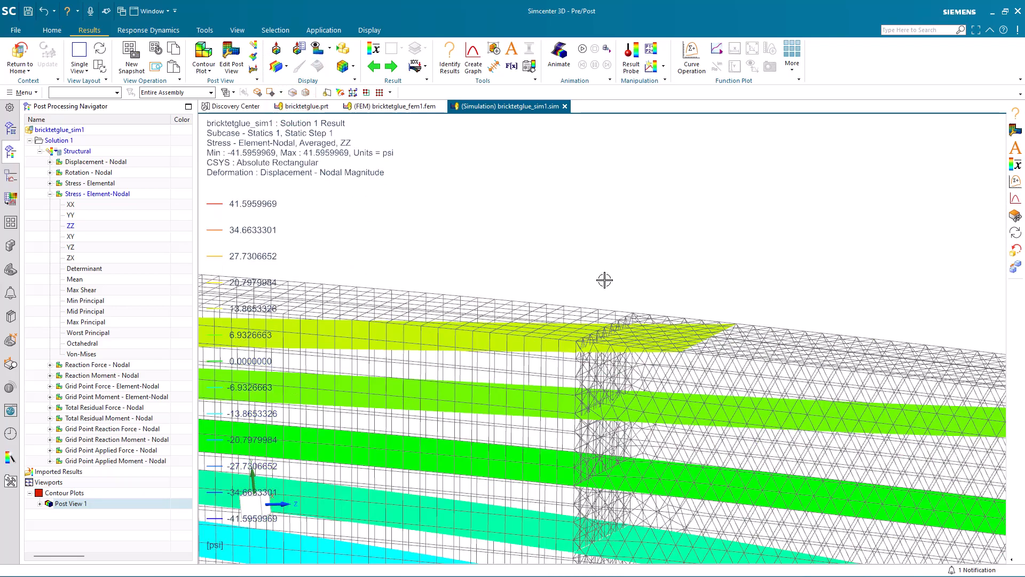
pyautogui.moveTo(604, 280); pyautogui.dragTo(606, 269)
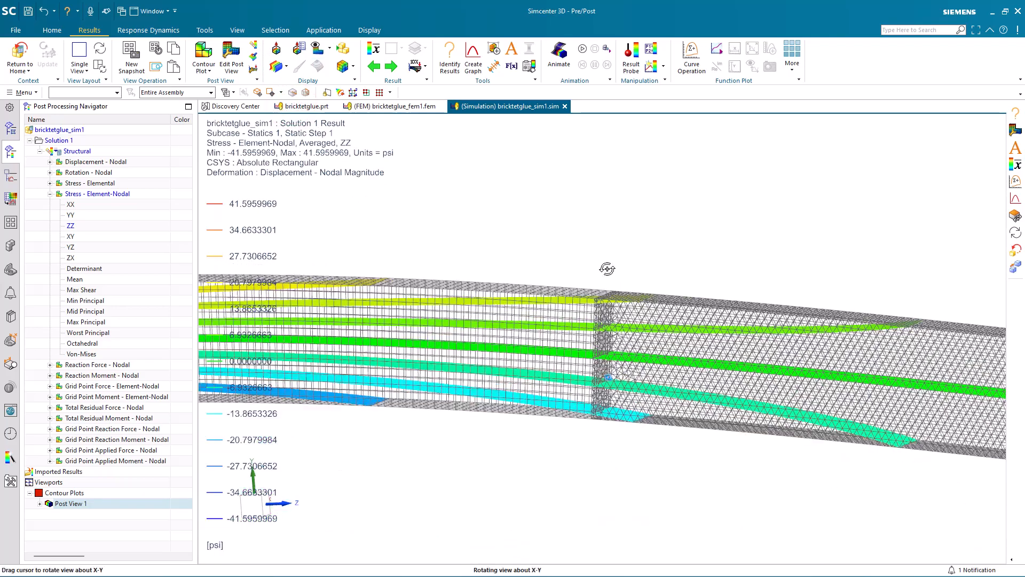
pyautogui.moveTo(606, 269); pyautogui.dragTo(620, 262)
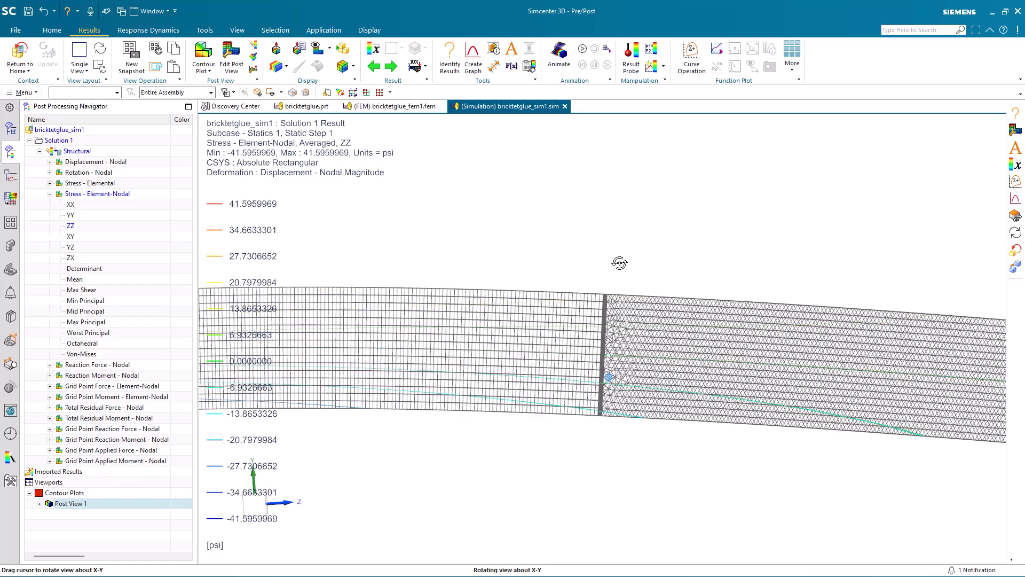
pyautogui.moveTo(619, 262); pyautogui.dragTo(602, 271)
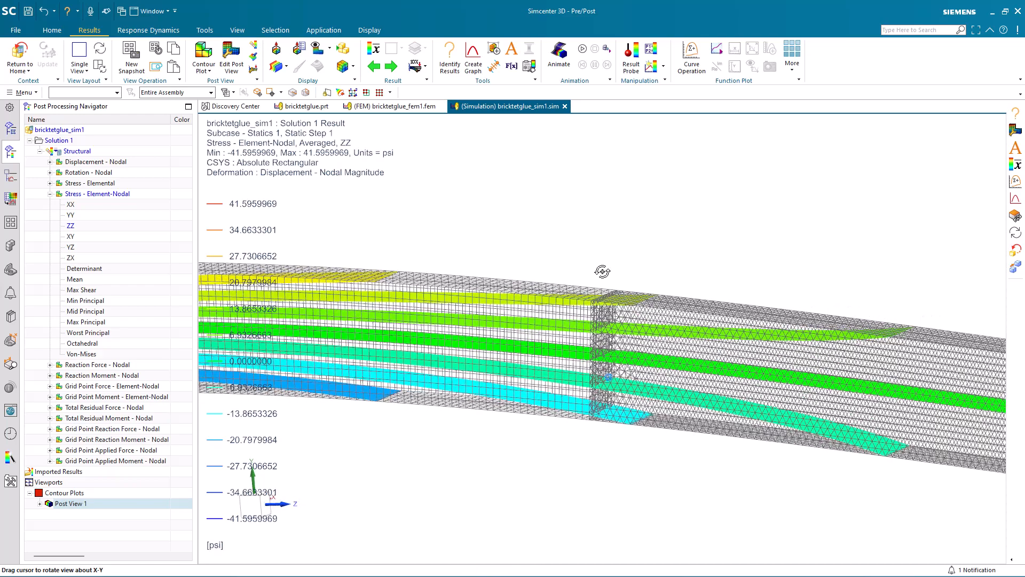